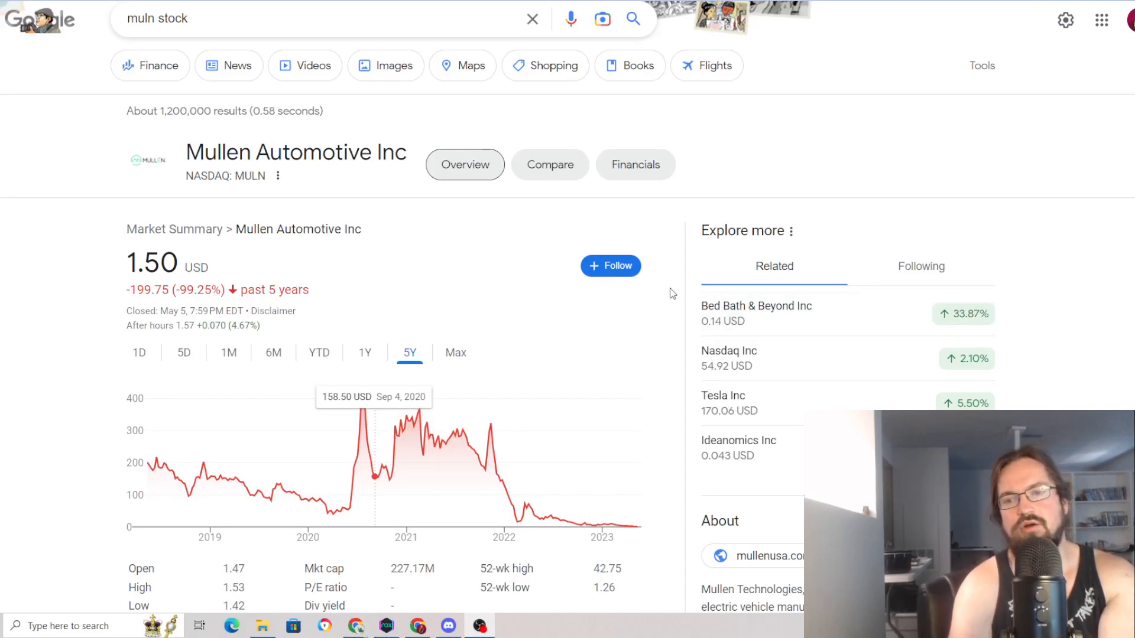
pyautogui.moveTo(61, 282)
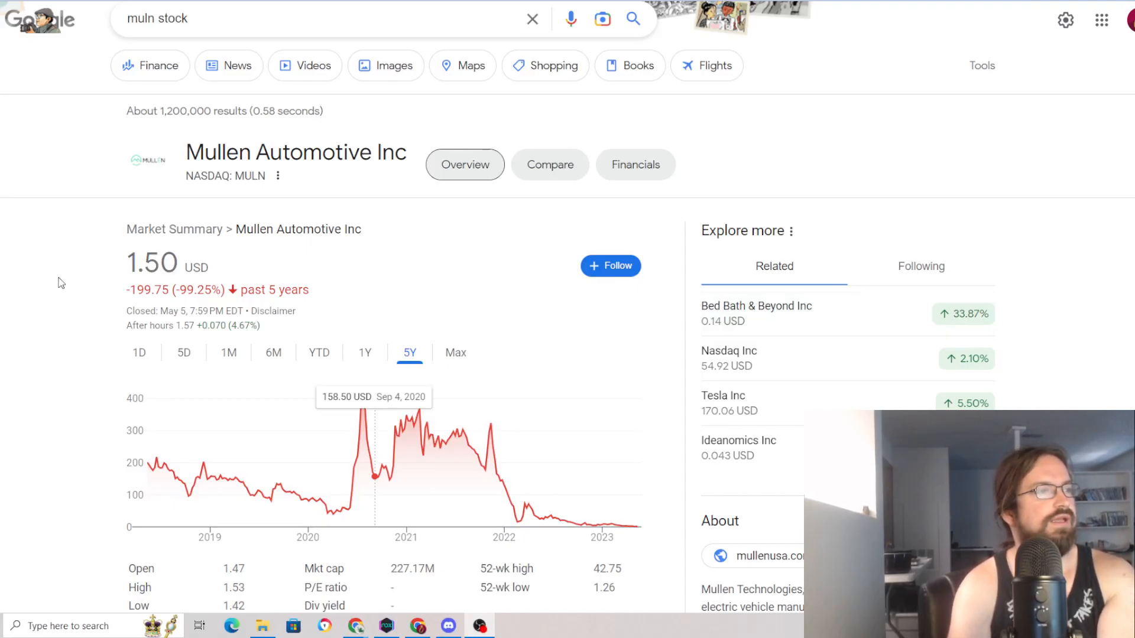
pyautogui.moveTo(18, 281)
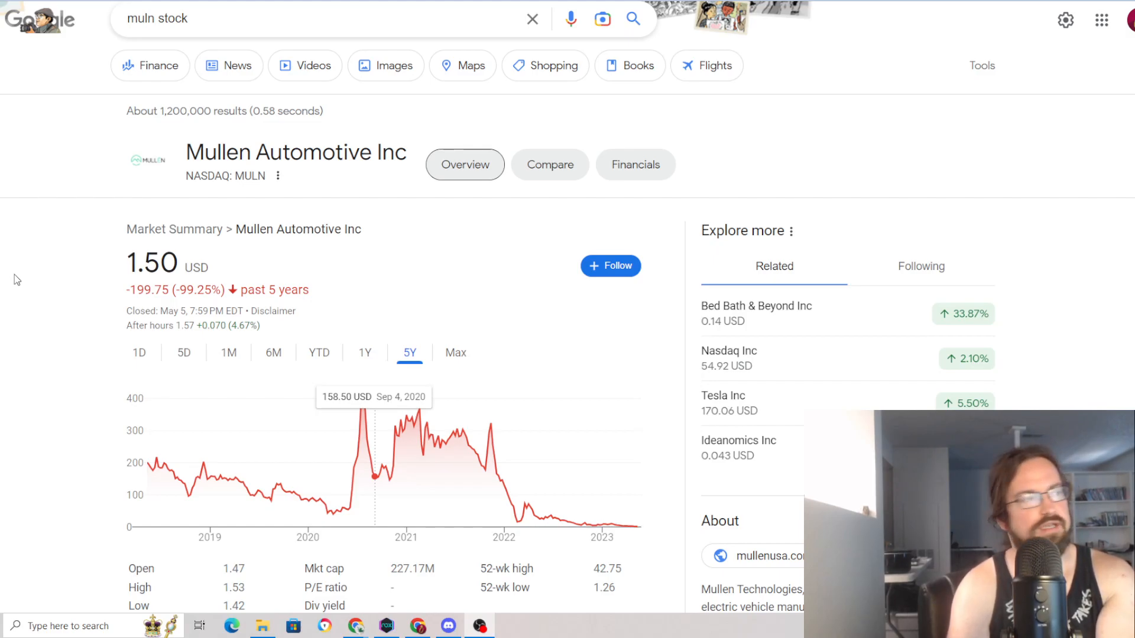
pyautogui.moveTo(81, 256)
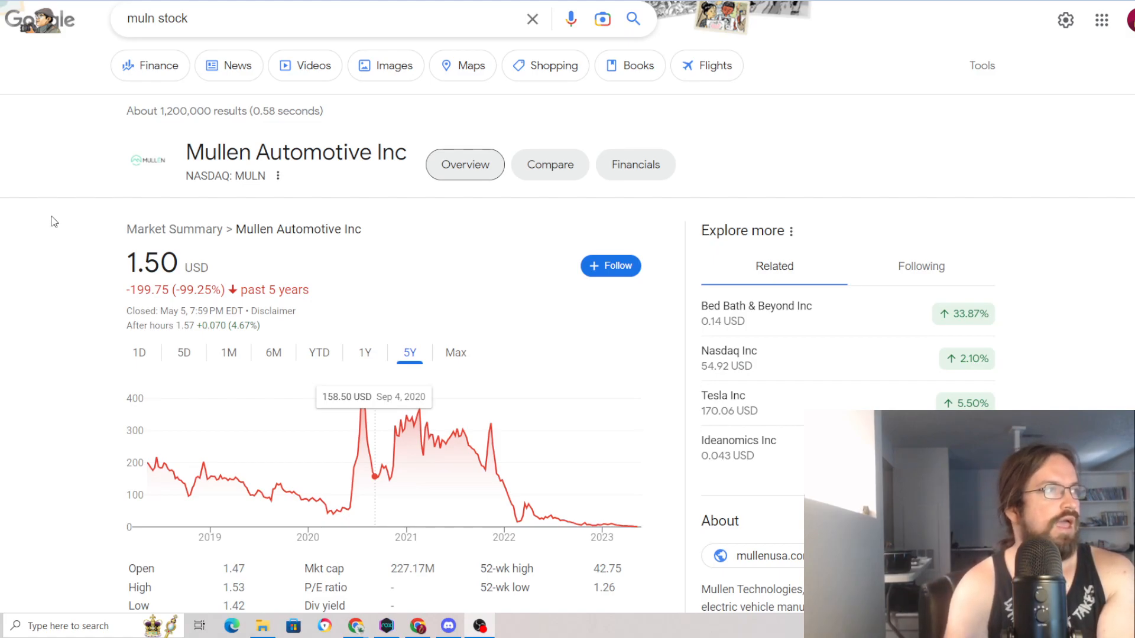
# Step: Scroll through the 10-K cash flow statement and check the page zoom in Chrome's menu
pyautogui.scroll(-3)
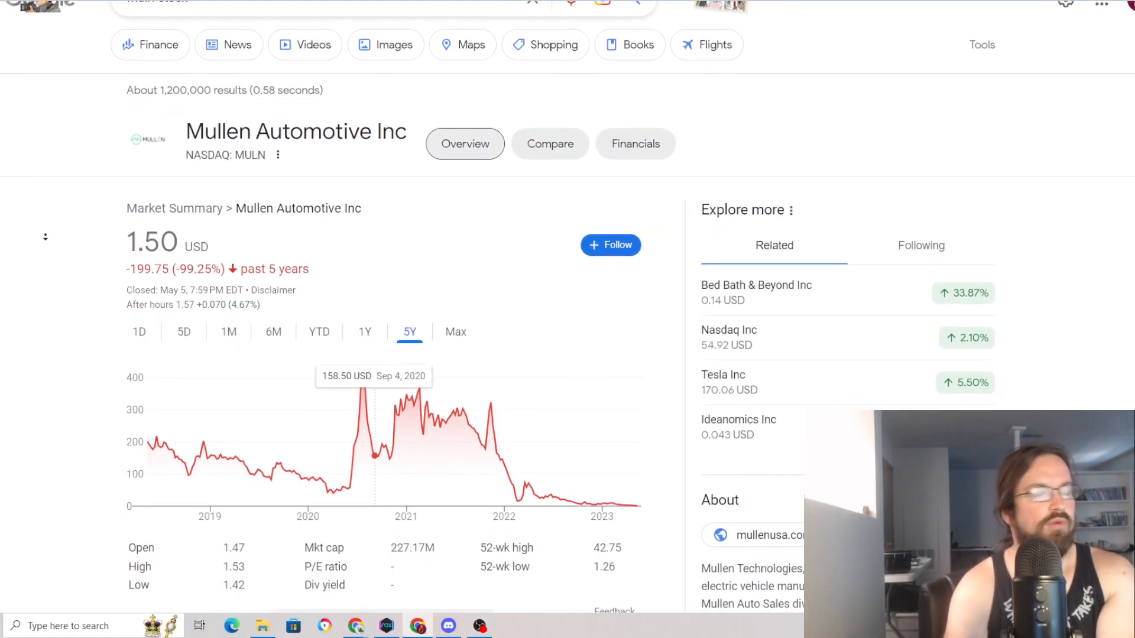
pyautogui.scroll(-3)
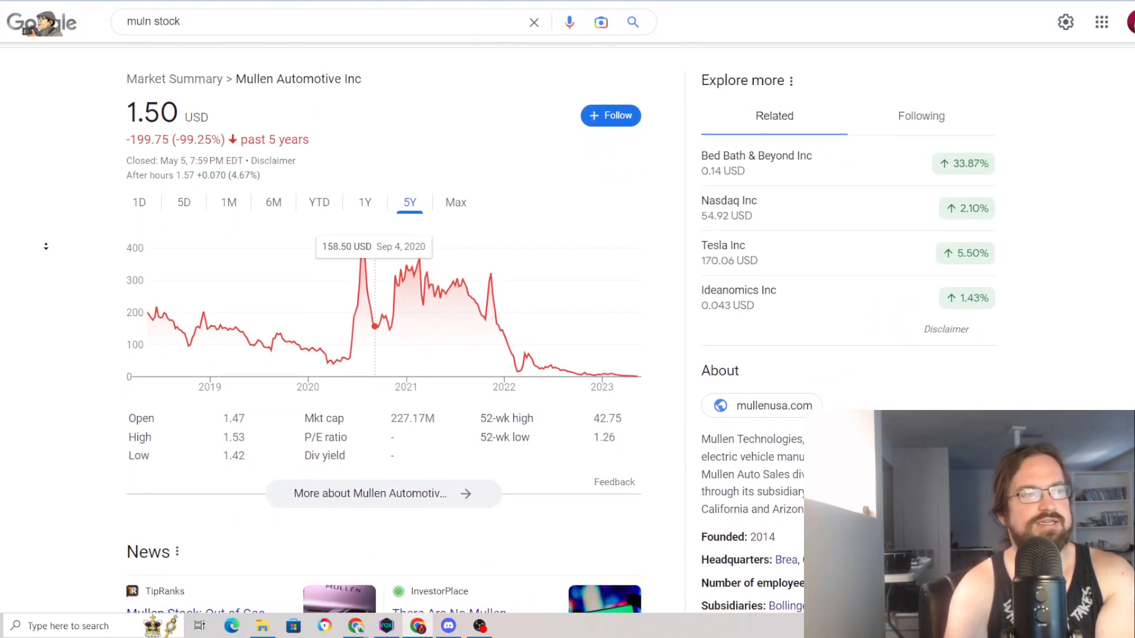
pyautogui.scroll(-3)
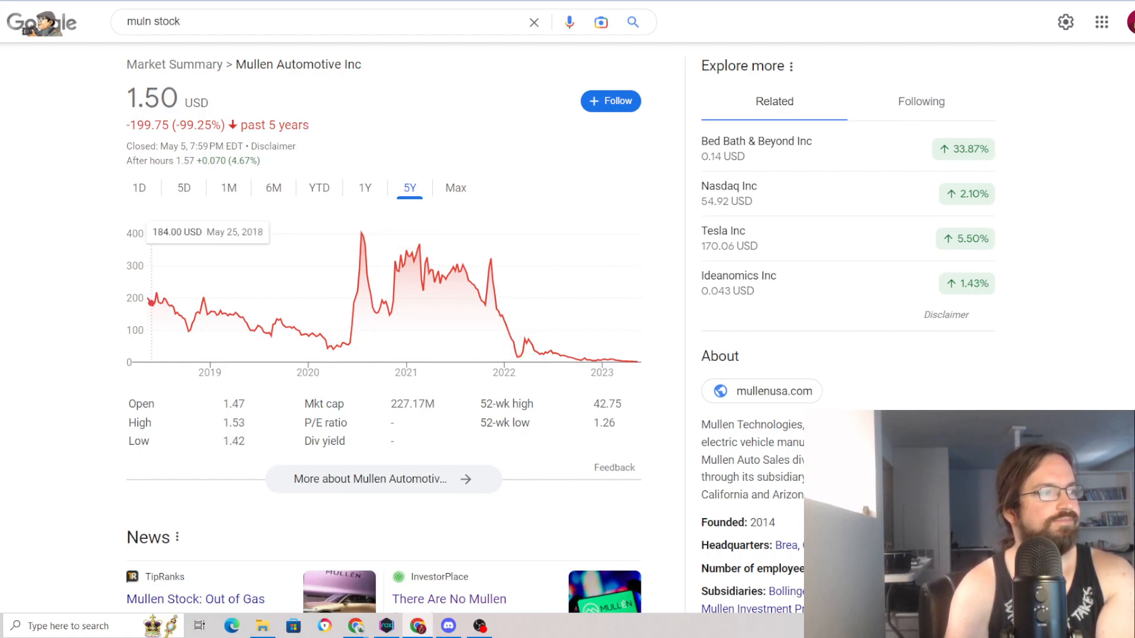
pyautogui.scroll(-3)
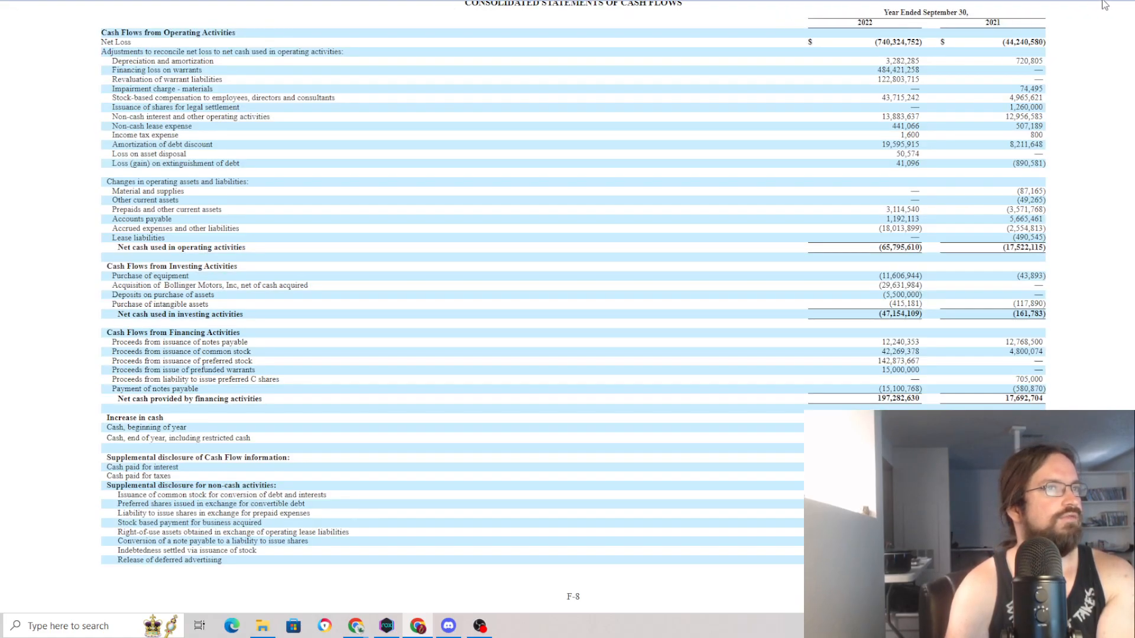
pyautogui.click(1124, 5)
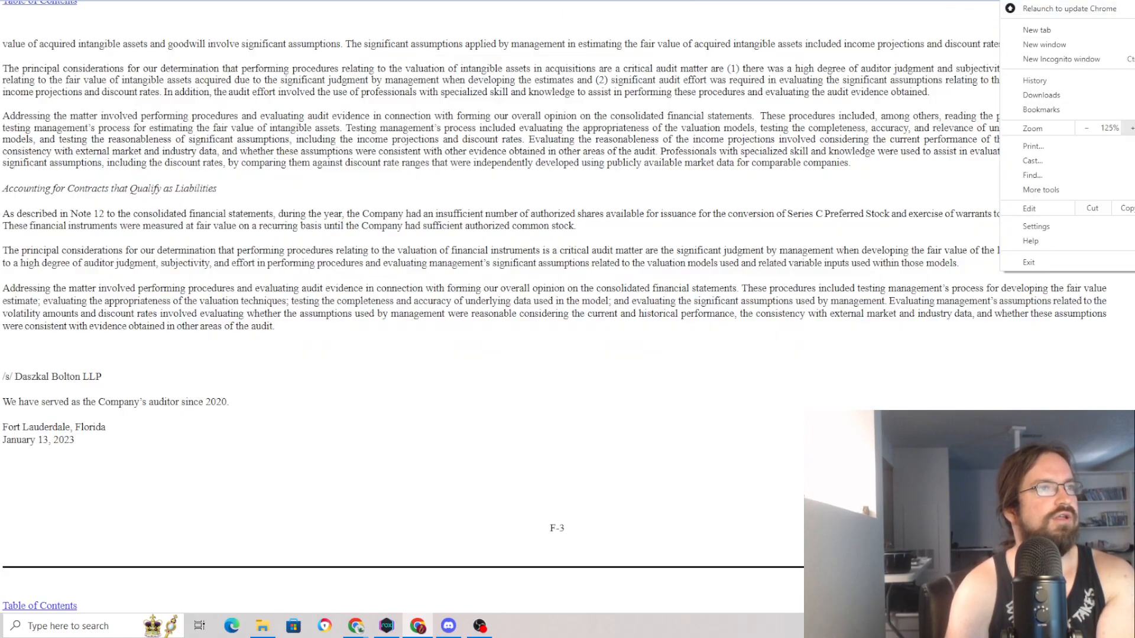
# Step: Reach the balance sheet and mark the 2022 total stockholders' equity figure 156,956,709
pyautogui.scroll(-3)
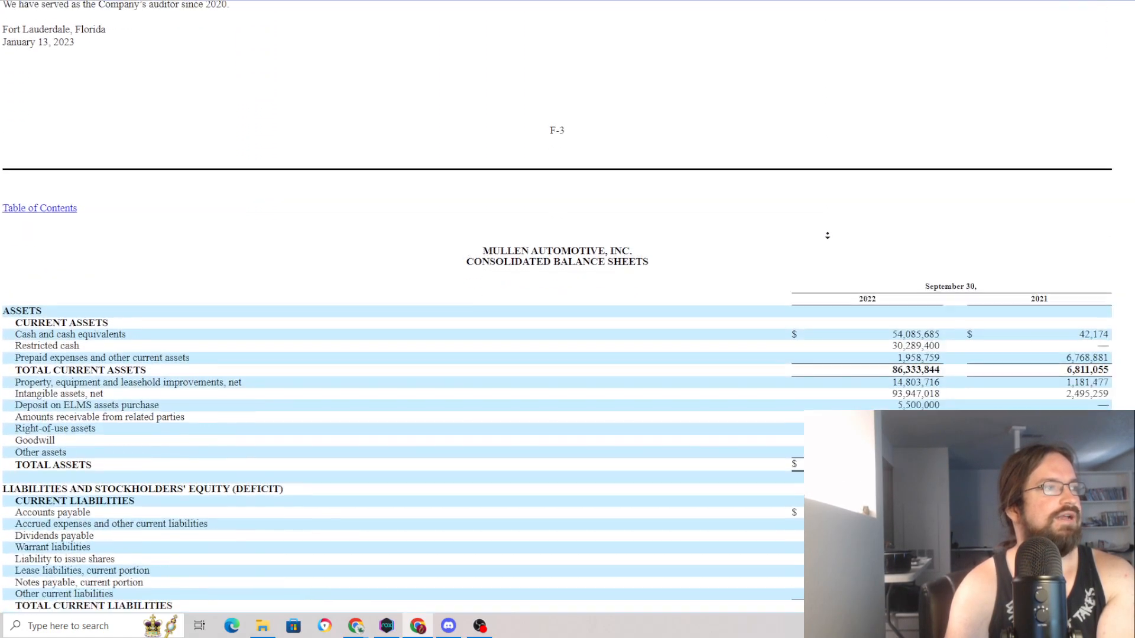
pyautogui.scroll(-3)
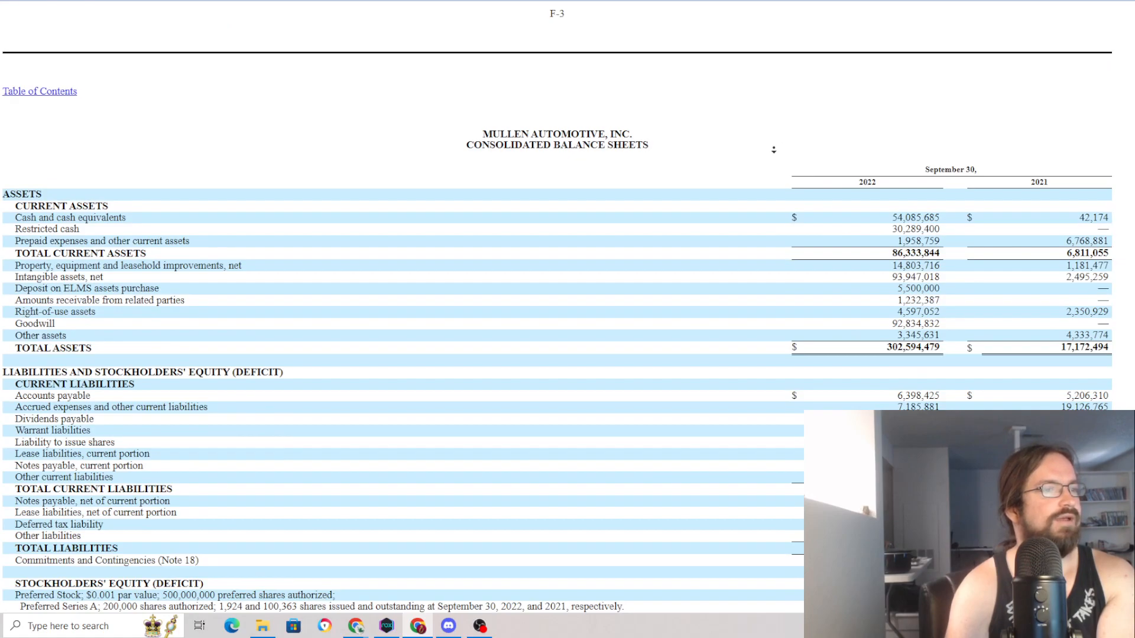
pyautogui.scroll(-3)
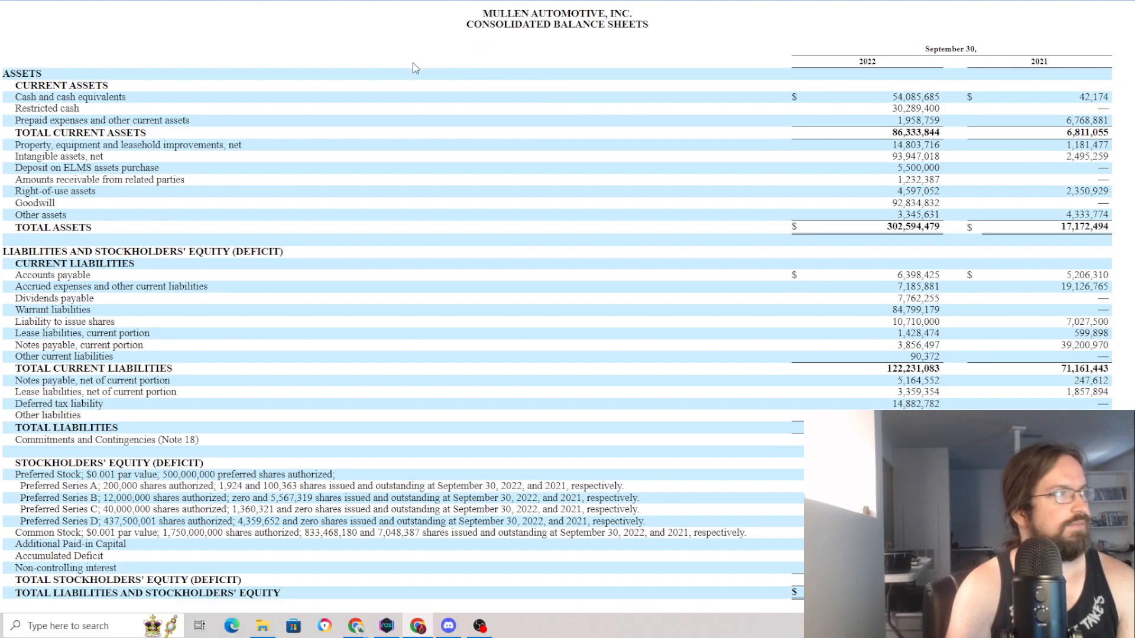
pyautogui.moveTo(406, 97)
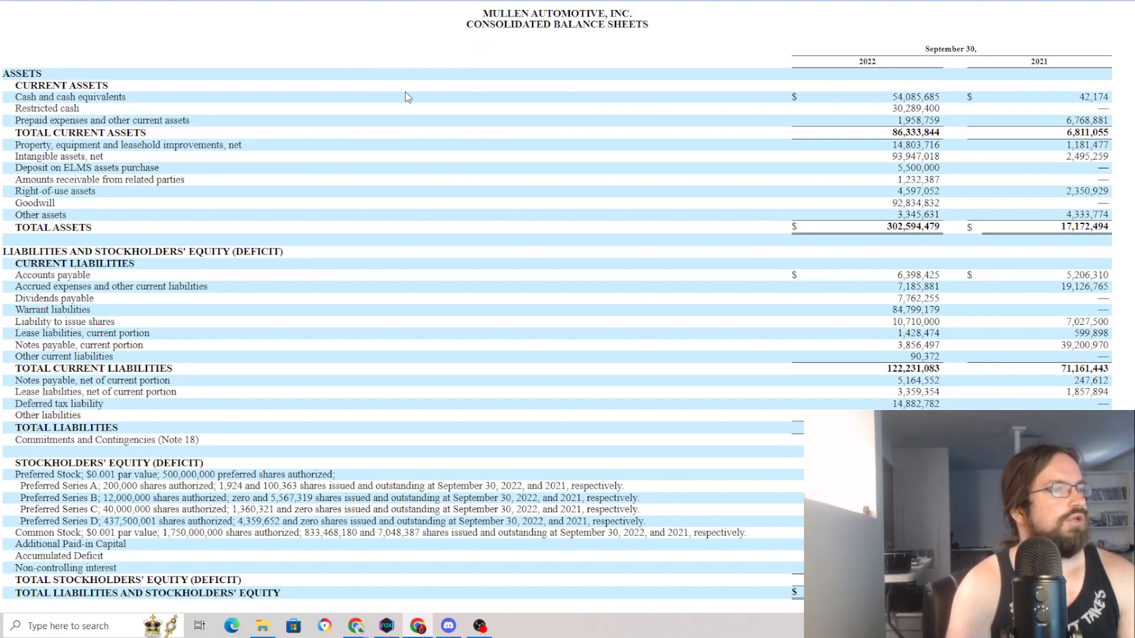
pyautogui.scroll(-3)
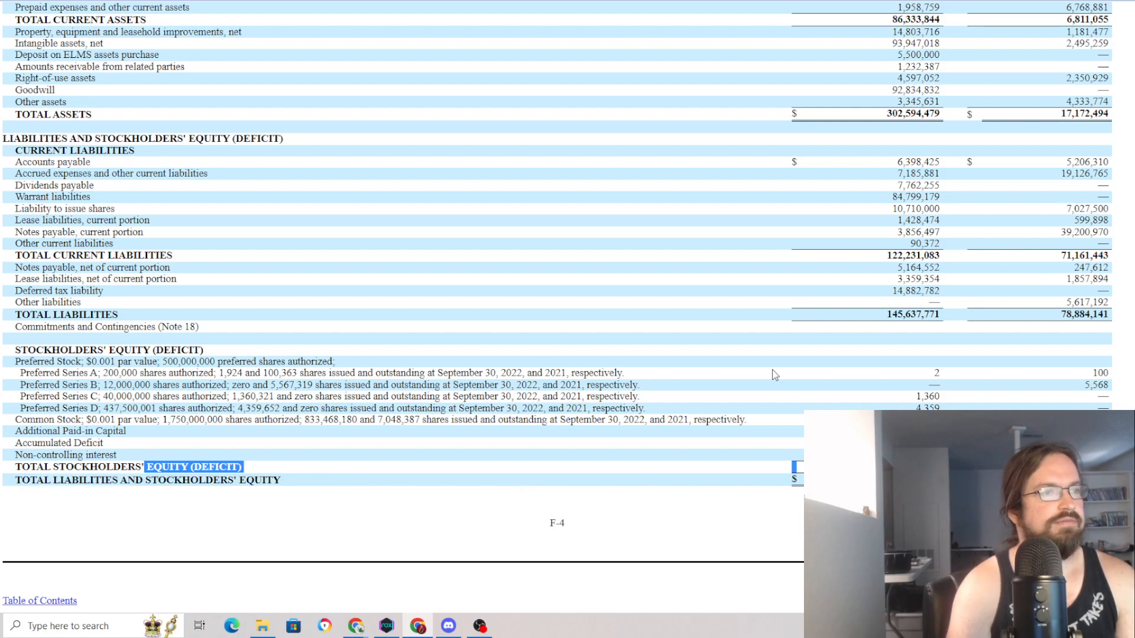
pyautogui.scroll(-3)
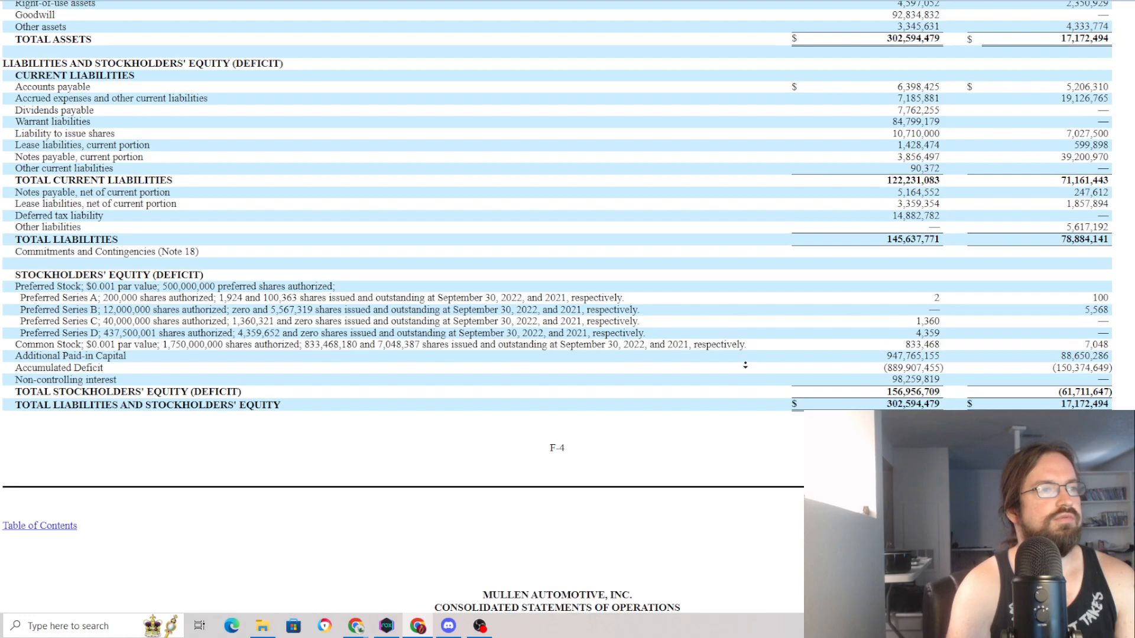
pyautogui.scroll(-3)
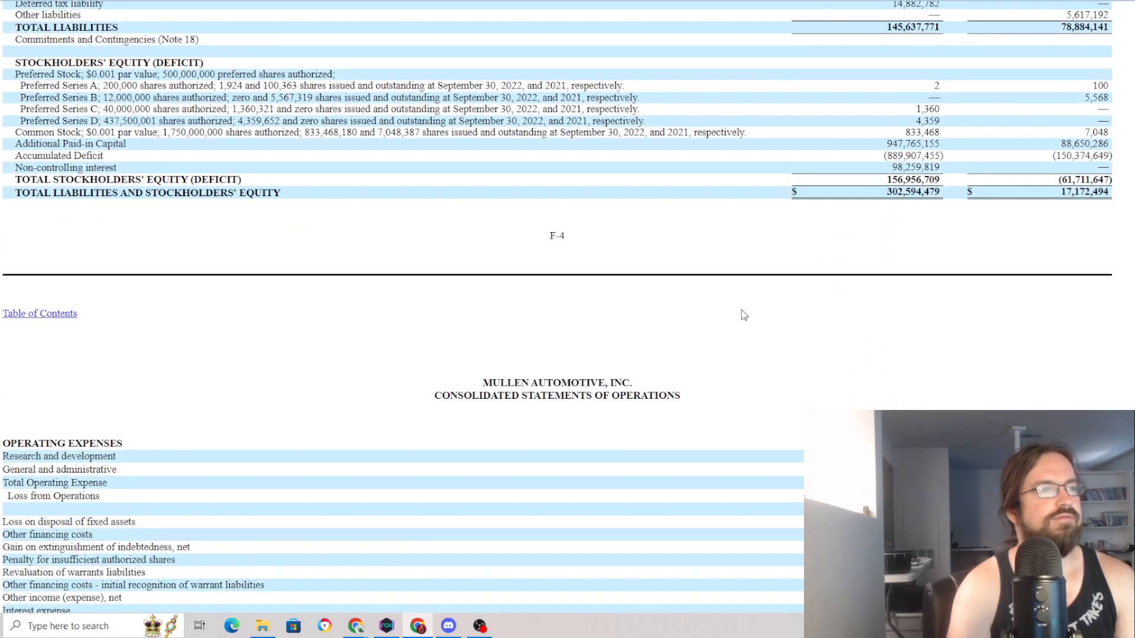
pyautogui.moveTo(735, 260)
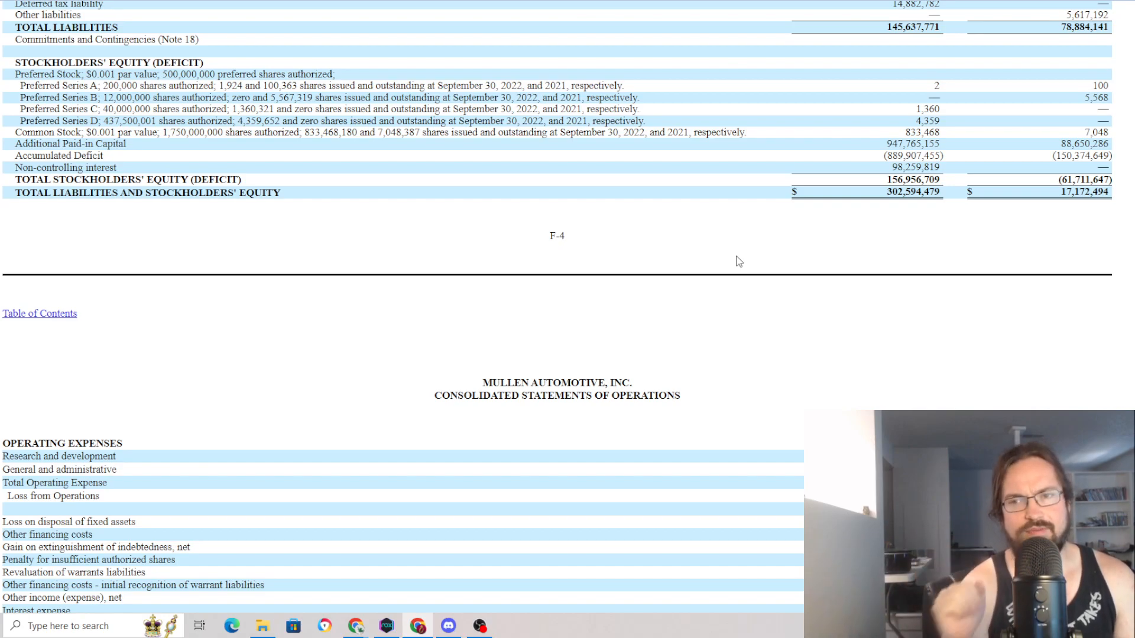
pyautogui.moveTo(769, 212)
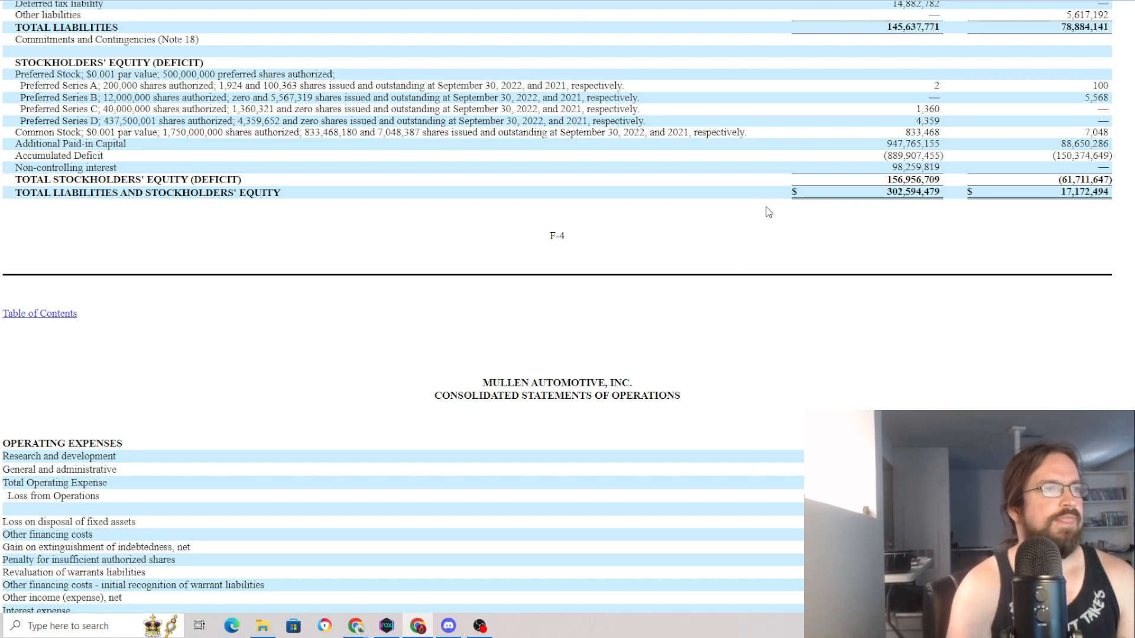
pyautogui.doubleClick(910, 178)
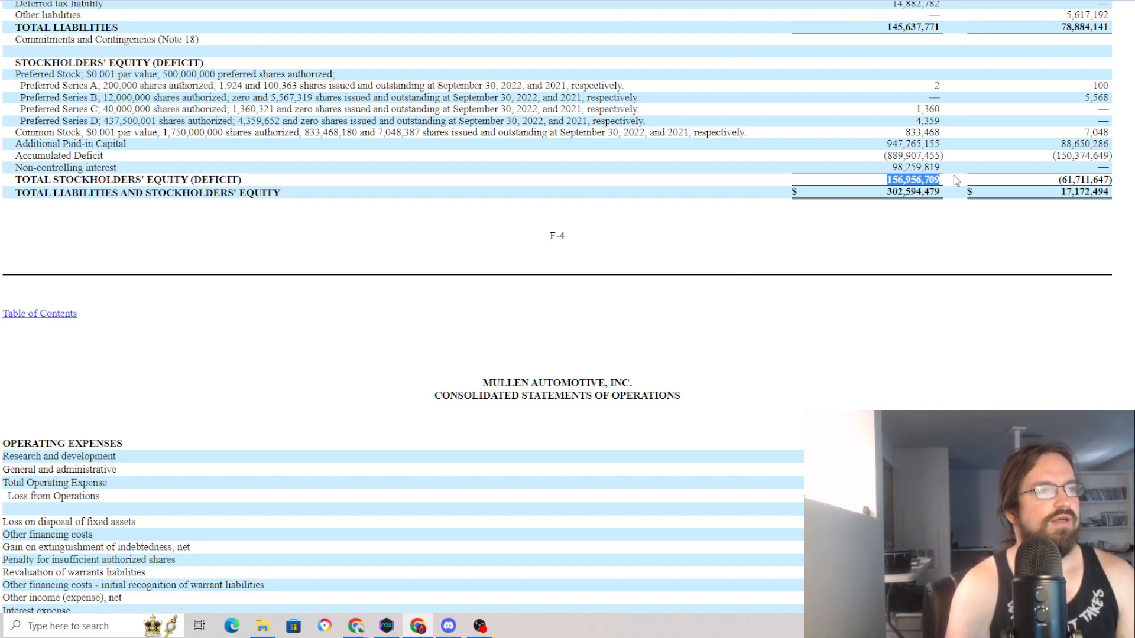
# Step: Continue down to the consolidated statements of operations for fiscal 2022 and 2021
pyautogui.scroll(-3)
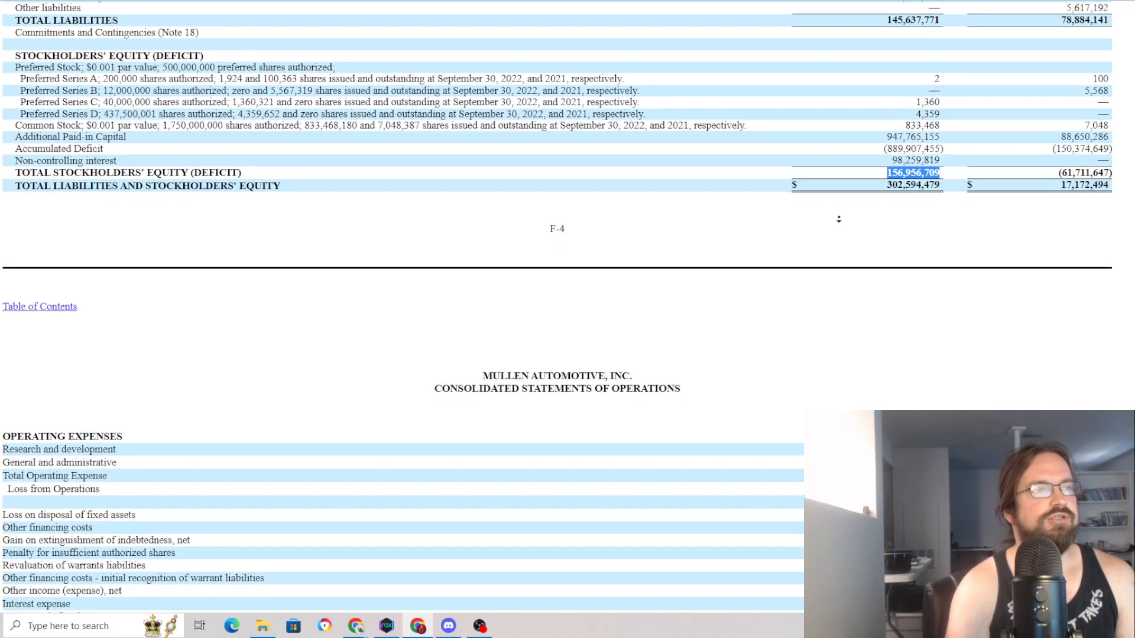
pyautogui.scroll(-3)
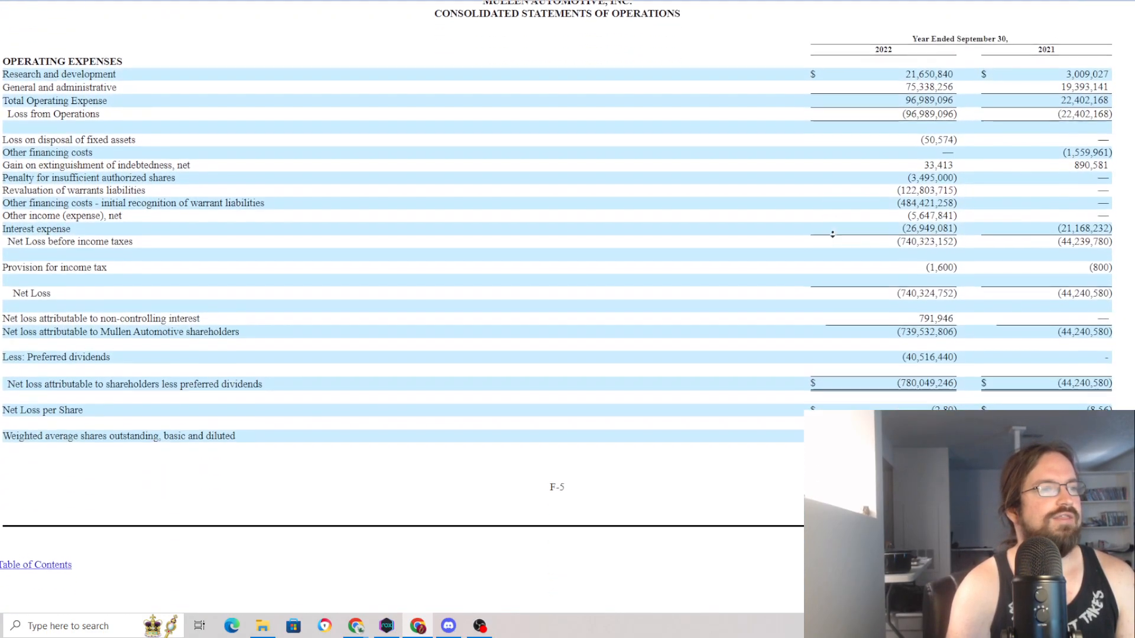
pyautogui.scroll(-3)
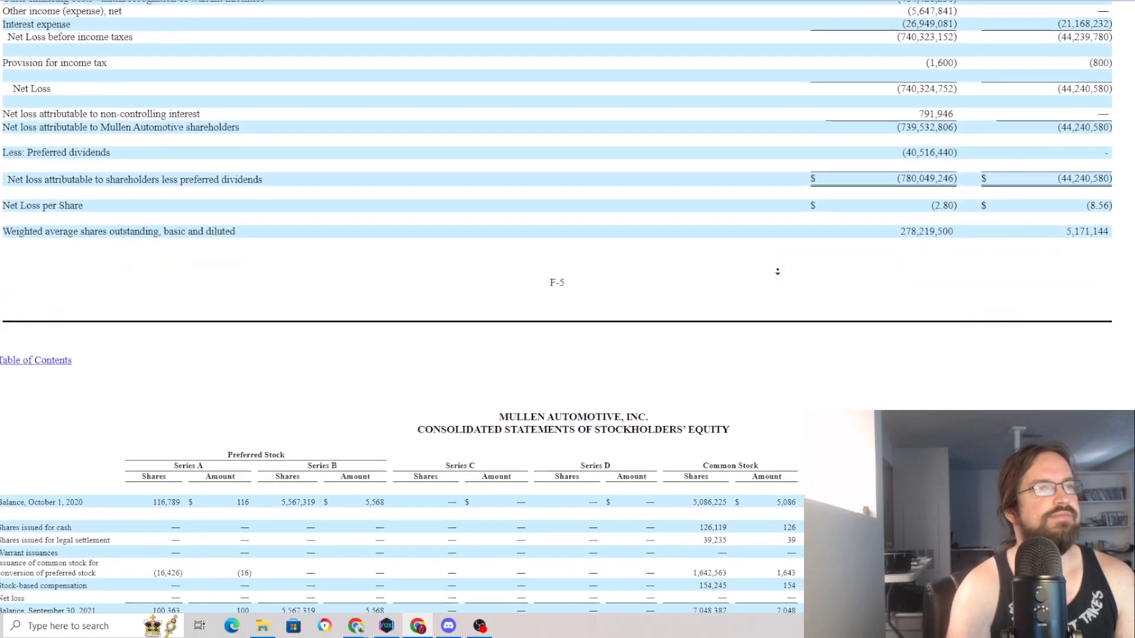
pyautogui.scroll(-3)
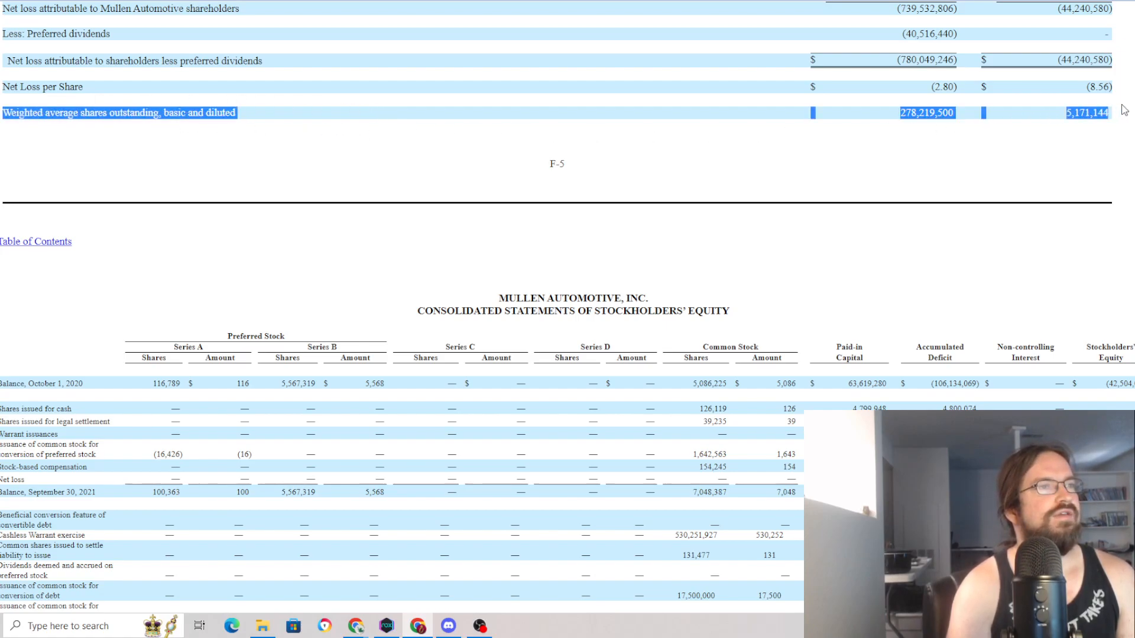
pyautogui.moveTo(908, 167)
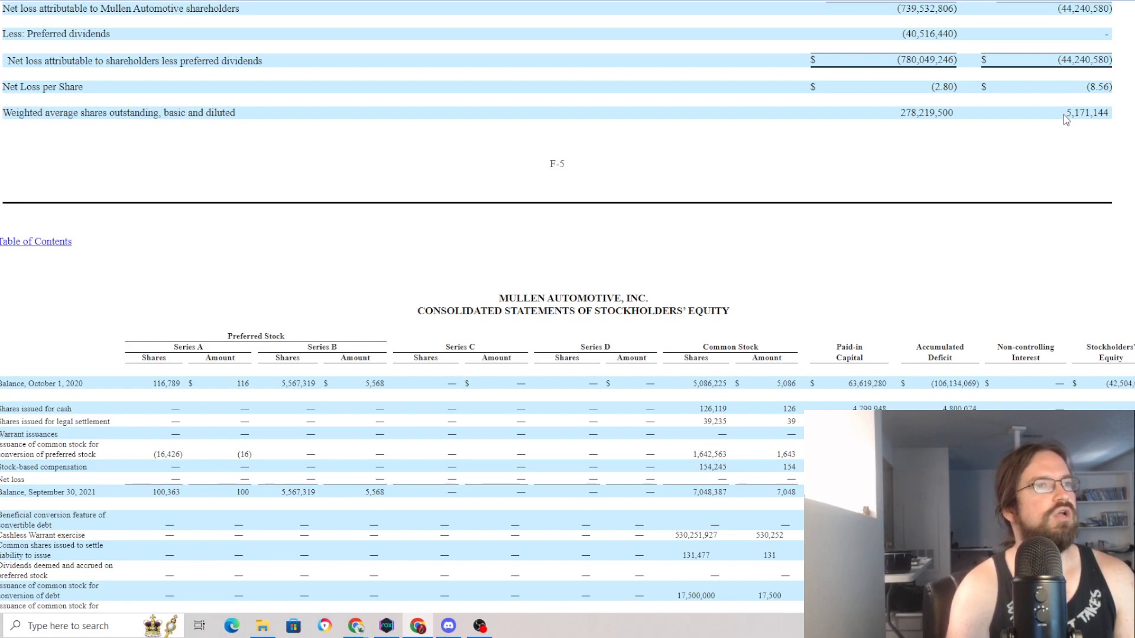
pyautogui.moveTo(1065, 192)
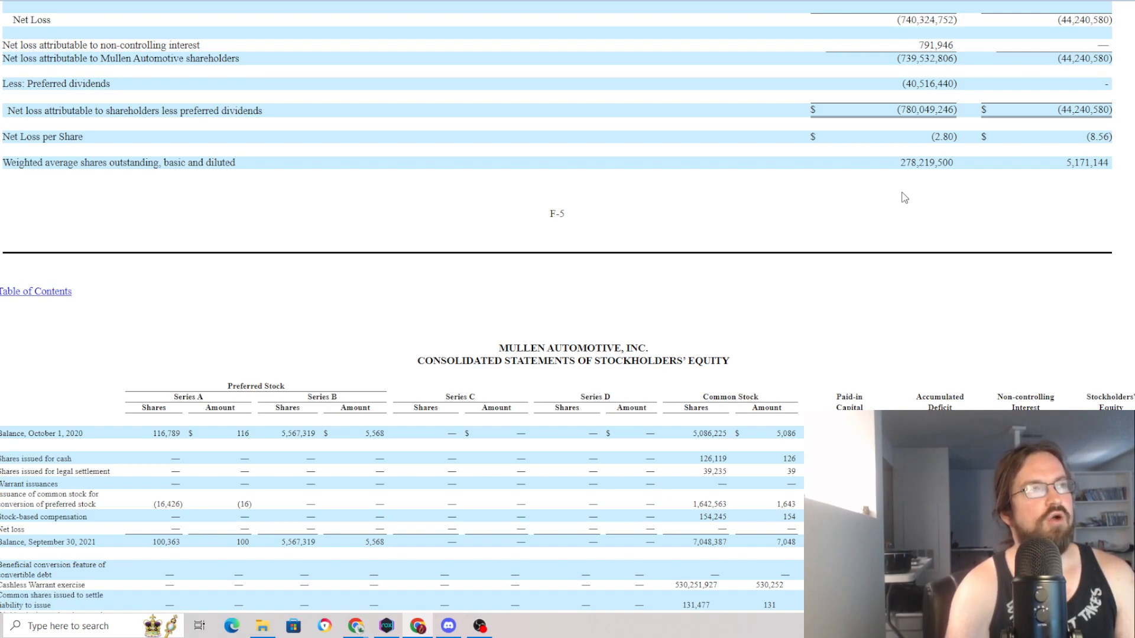
# Step: Select a share figure, then return to the Consolidated Balance Sheets on page F-3 showing total assets 302,594,479
pyautogui.doubleClick(927, 110)
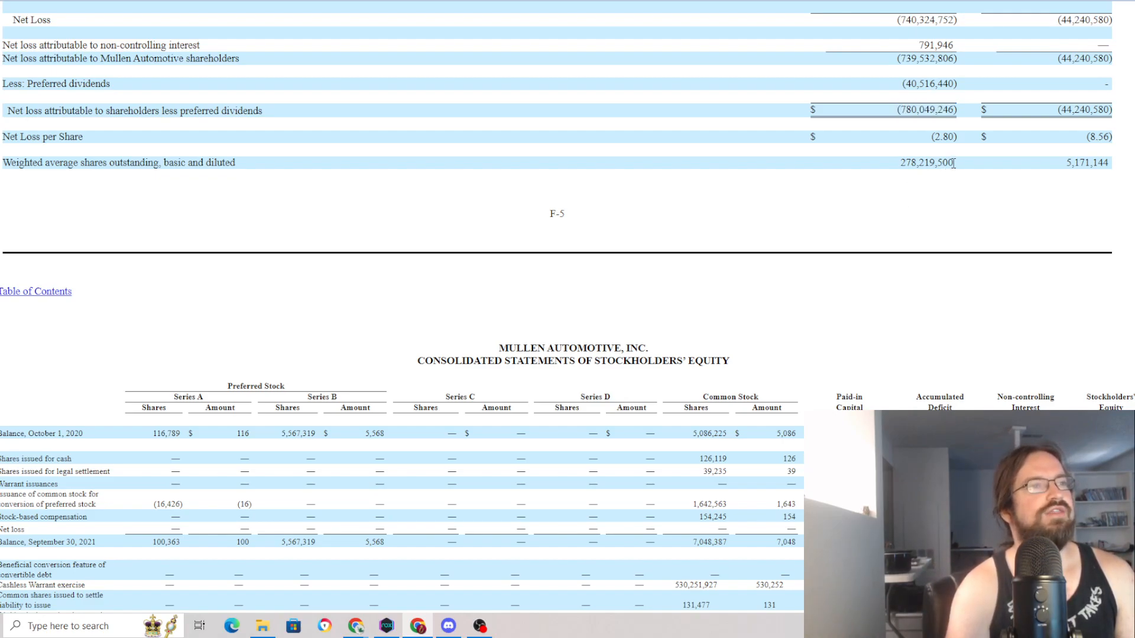
pyautogui.moveTo(955, 162); pyautogui.dragTo(1107, 162)
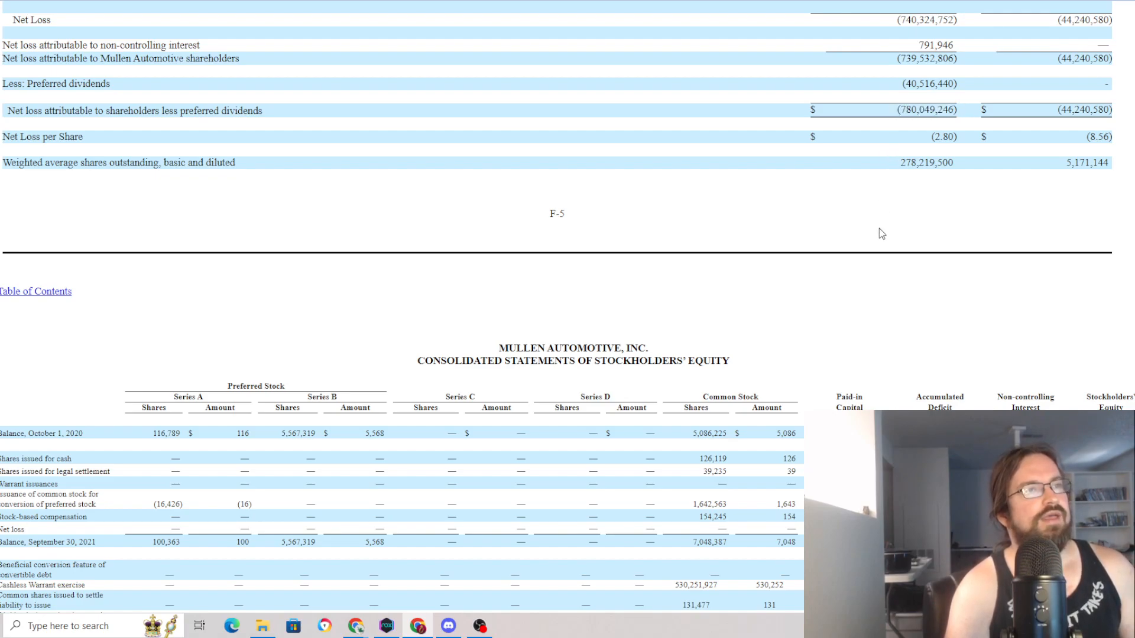
pyautogui.scroll(-3)
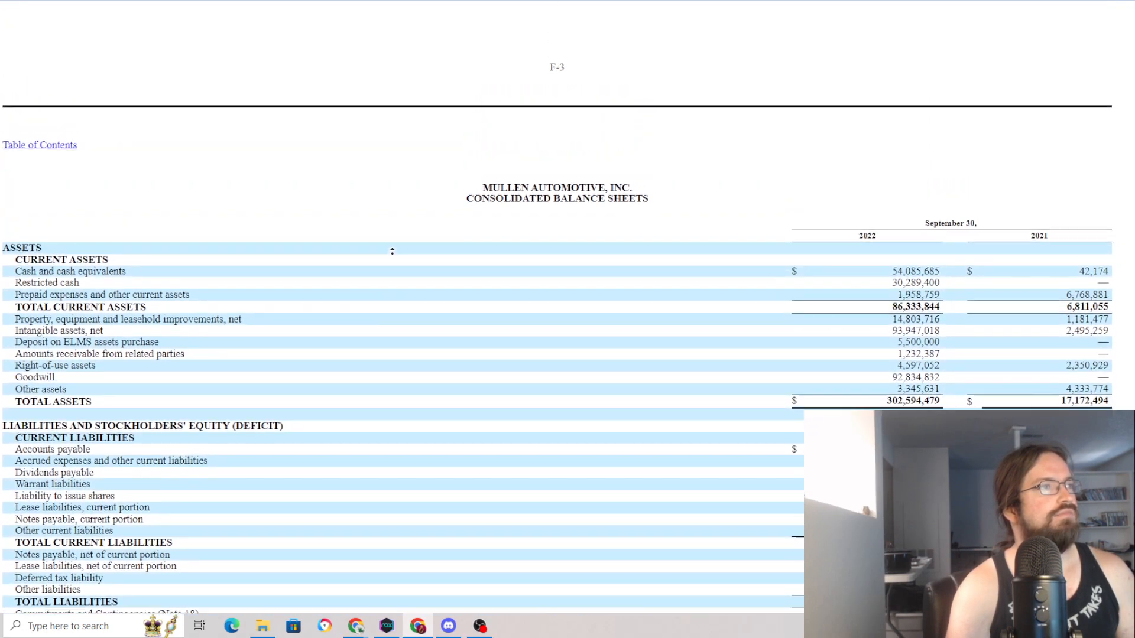
# Step: Scroll past operations and stockholders' equity to the cash flow statement showing 2022 net loss (740,324,752)
pyautogui.scroll(3)
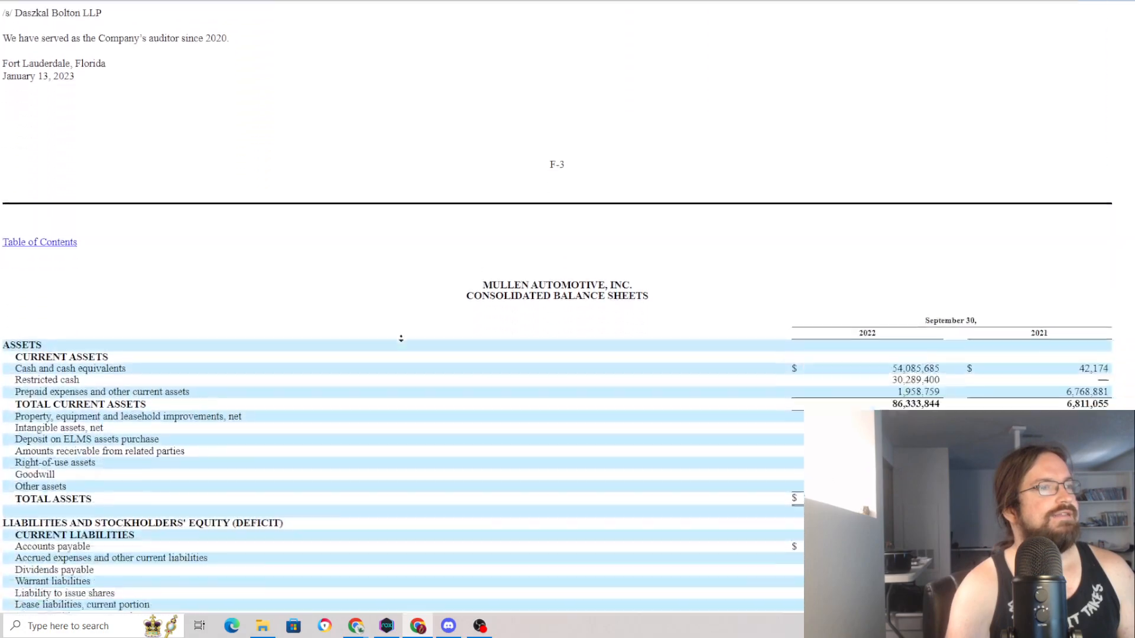
pyautogui.scroll(-3)
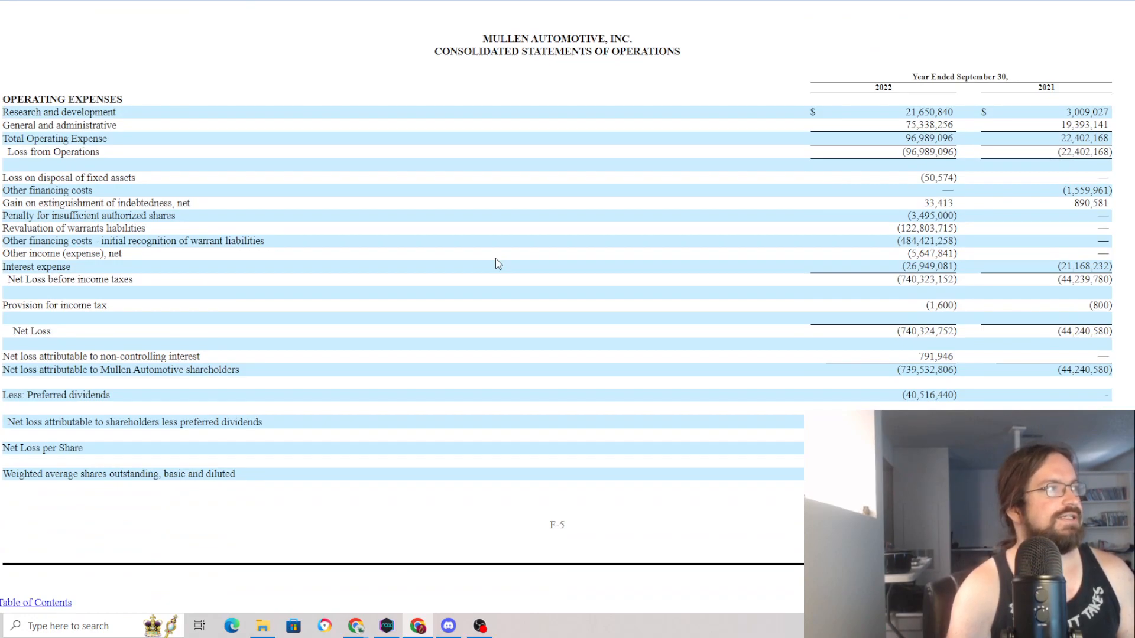
pyautogui.scroll(-3)
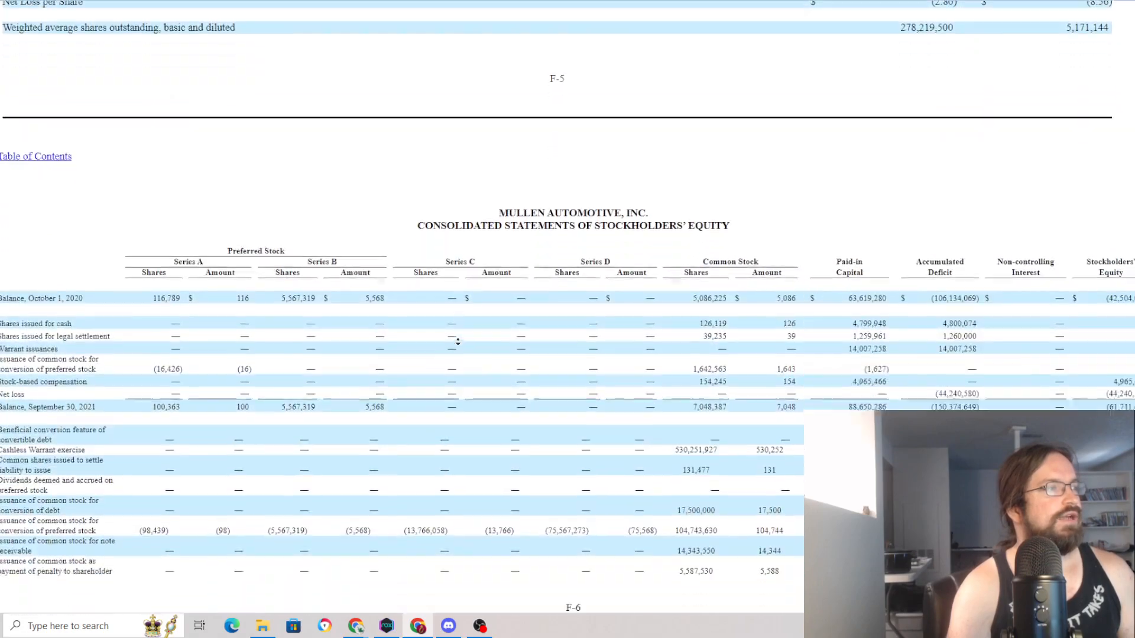
pyautogui.scroll(-3)
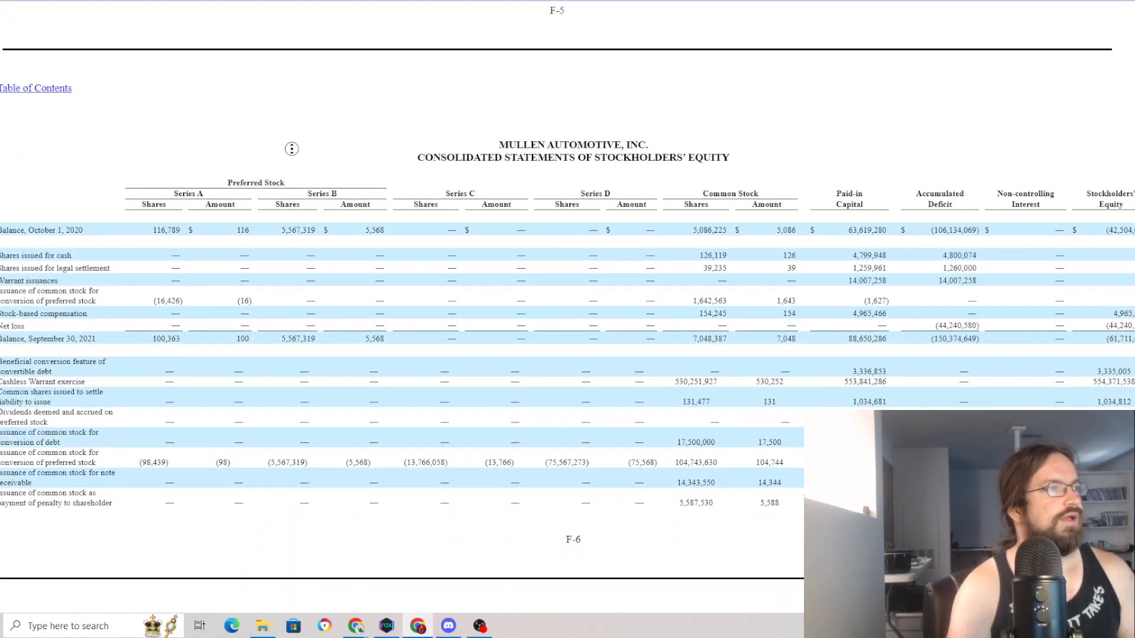
pyautogui.scroll(-3)
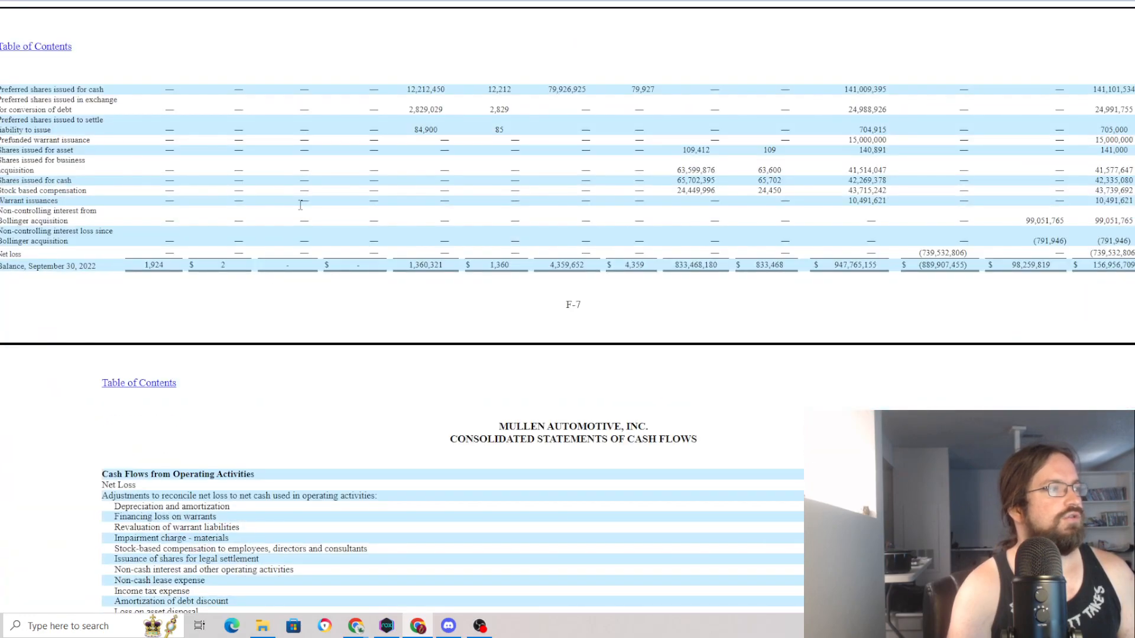
pyautogui.scroll(-3)
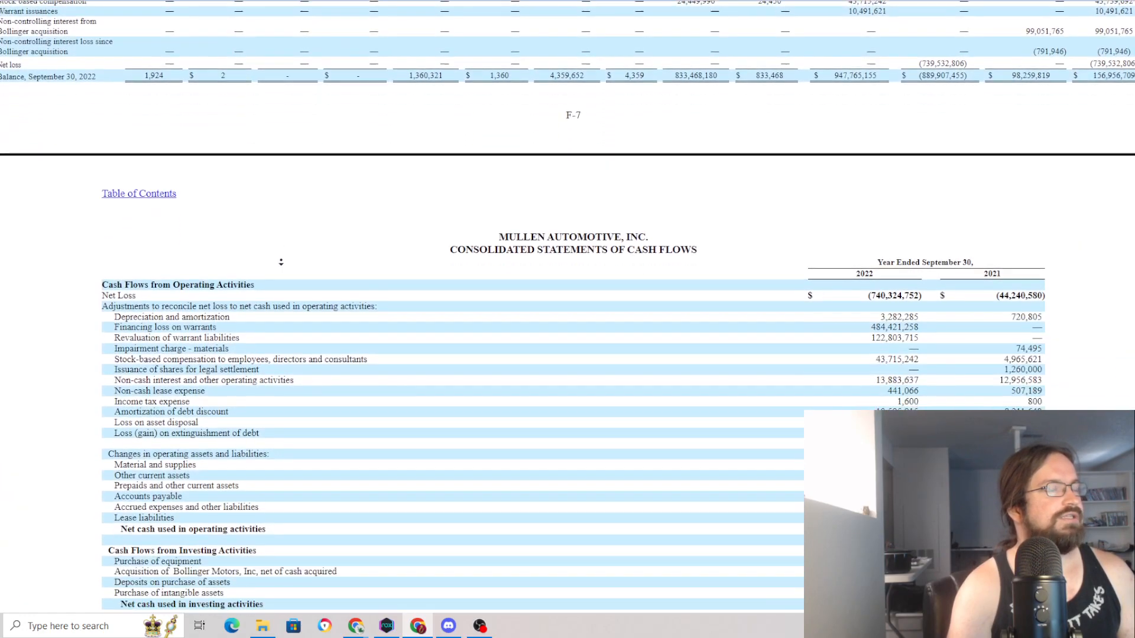
# Step: Highlight the Operating Activities heading and scroll to financing activities and year-end 2022 cash of 84,375,085
pyautogui.scroll(-3)
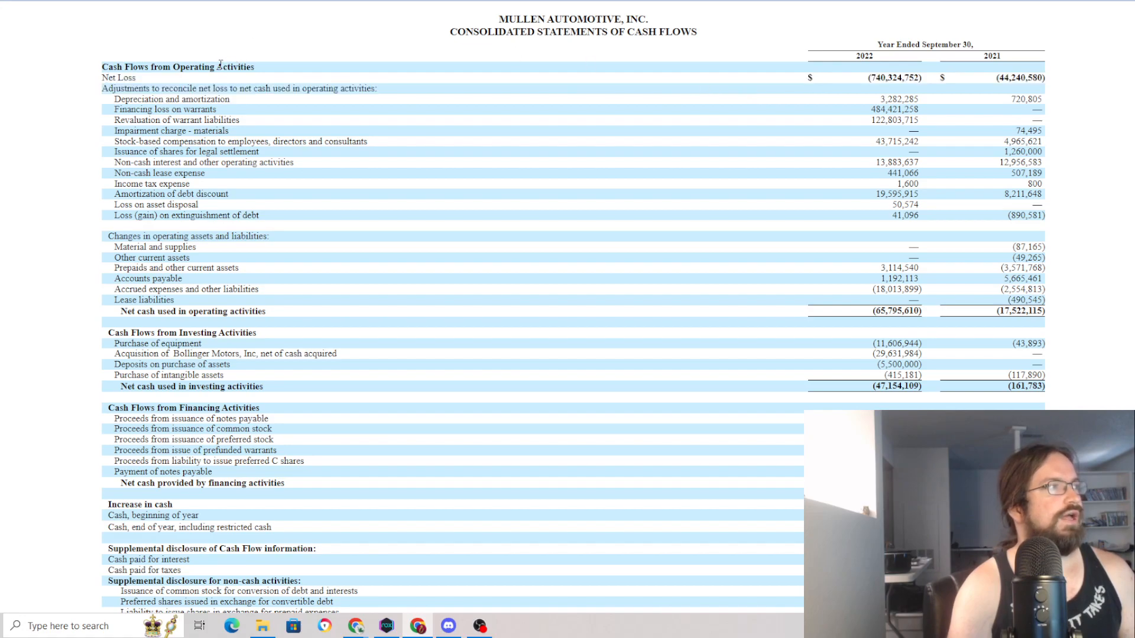
pyautogui.doubleClick(234, 66)
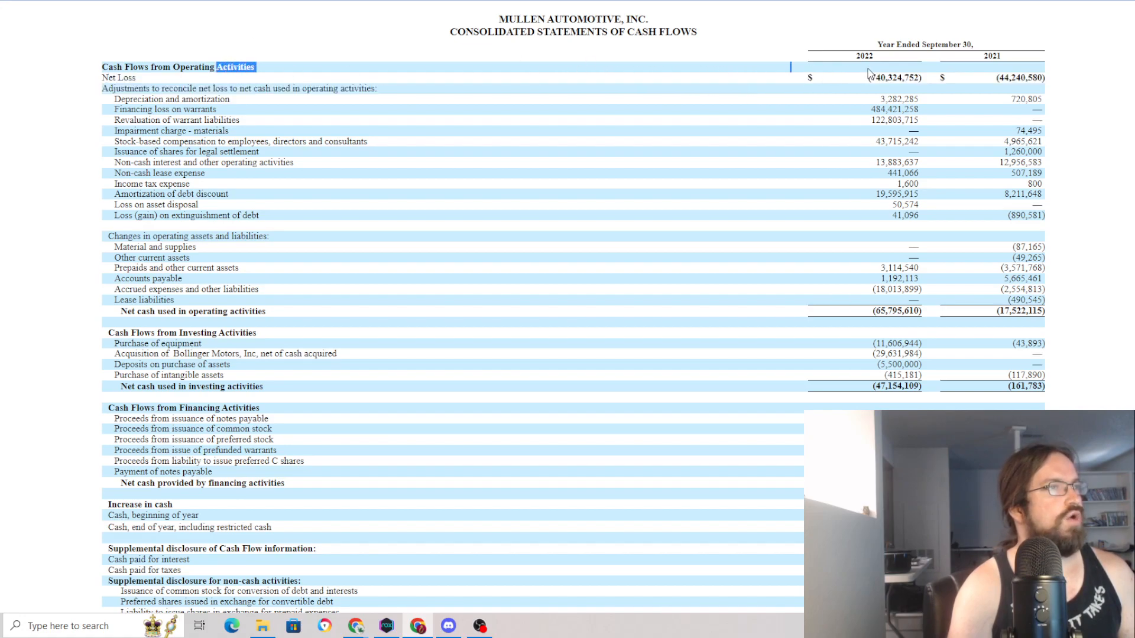
pyautogui.moveTo(679, 97)
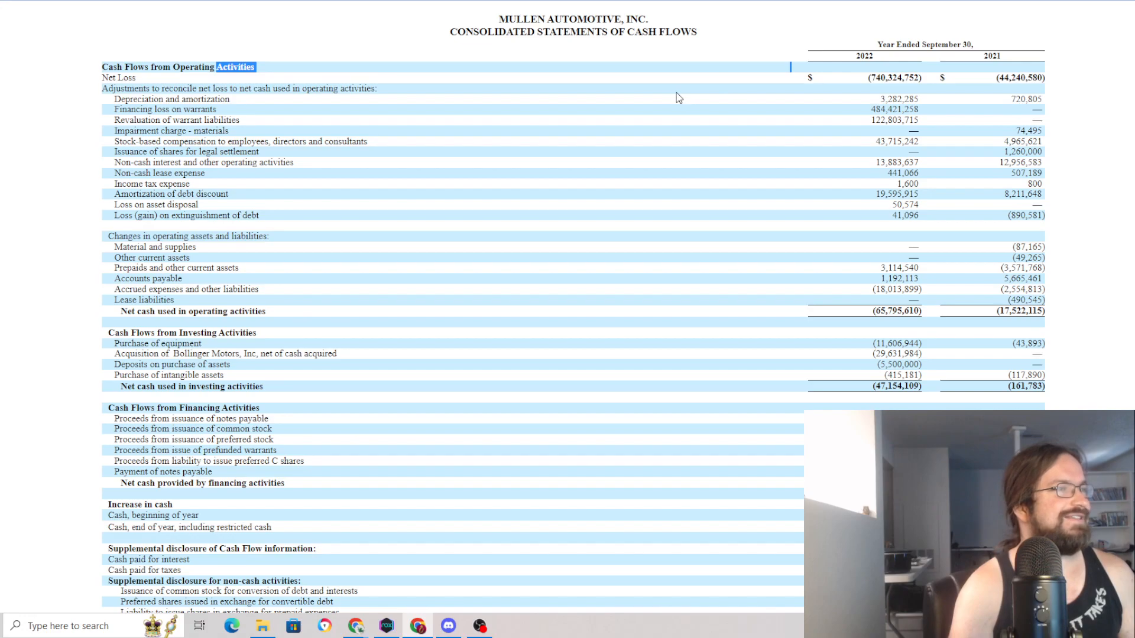
pyautogui.moveTo(256, 335)
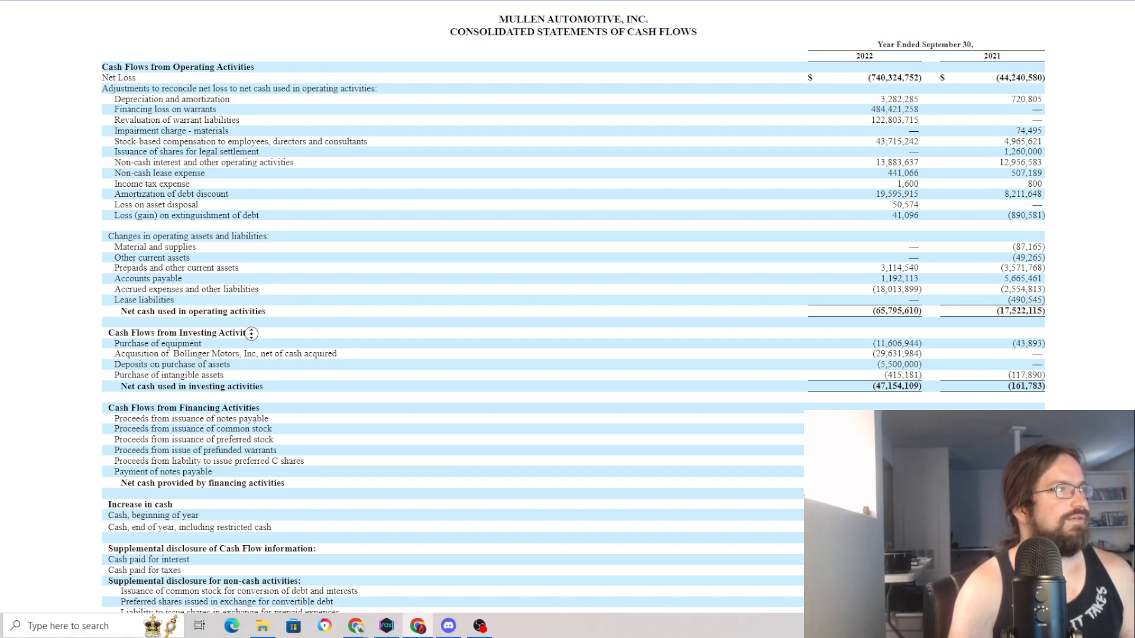
pyautogui.scroll(-3)
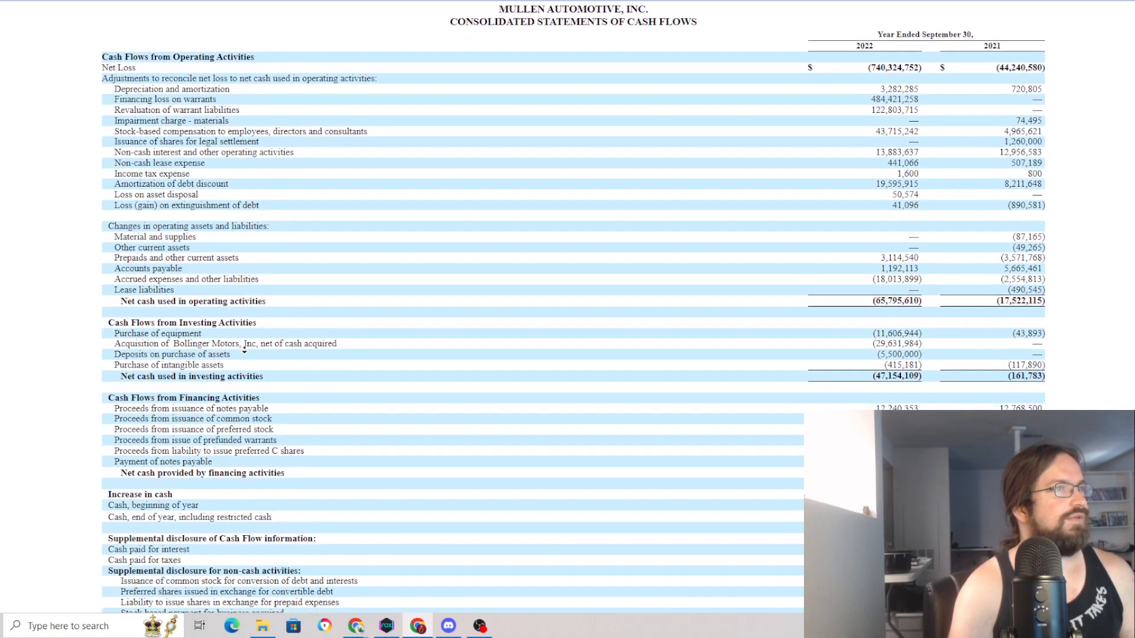
pyautogui.scroll(-3)
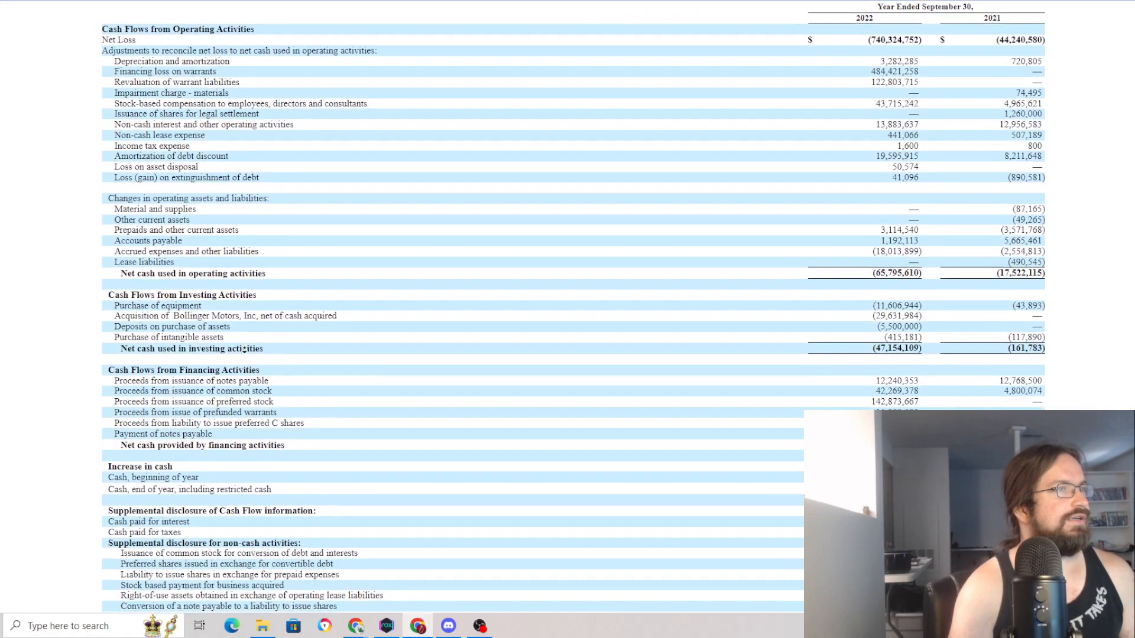
pyautogui.scroll(-3)
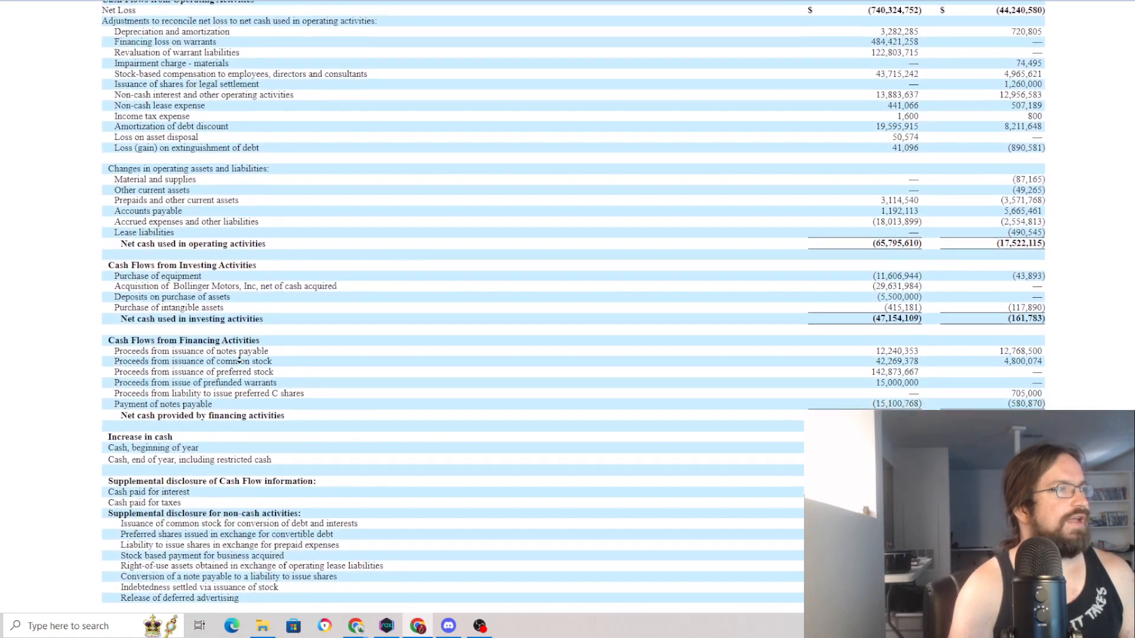
pyautogui.scroll(-3)
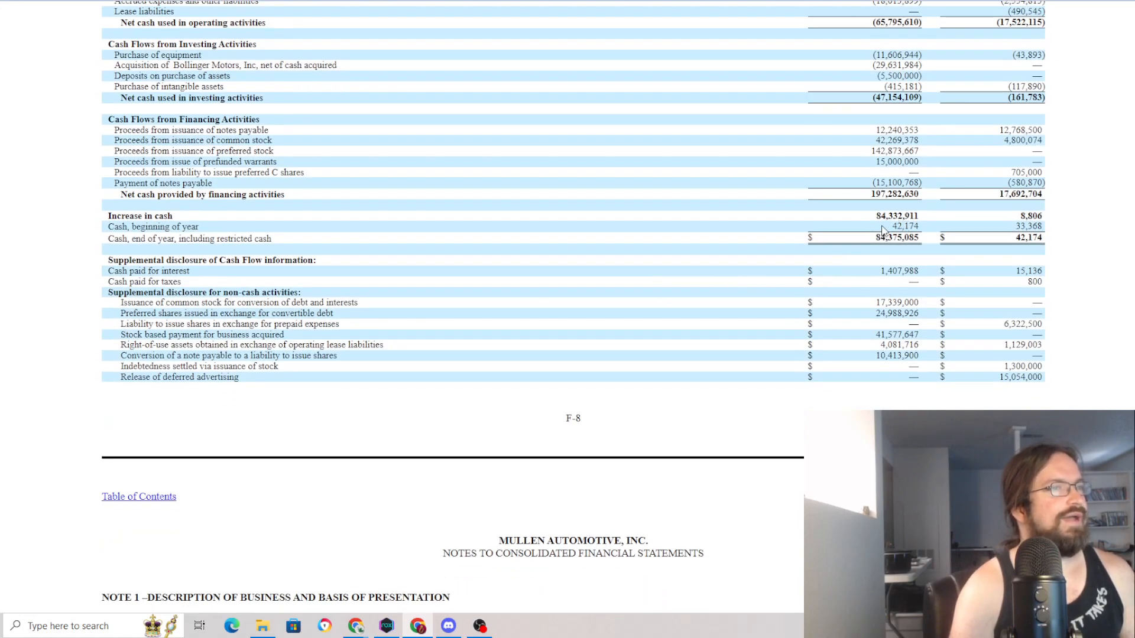
# Step: Highlight the 42,174 beginning-of-year cash figure and move up to the Index to Consolidated Financial Statements
pyautogui.doubleClick(904, 227)
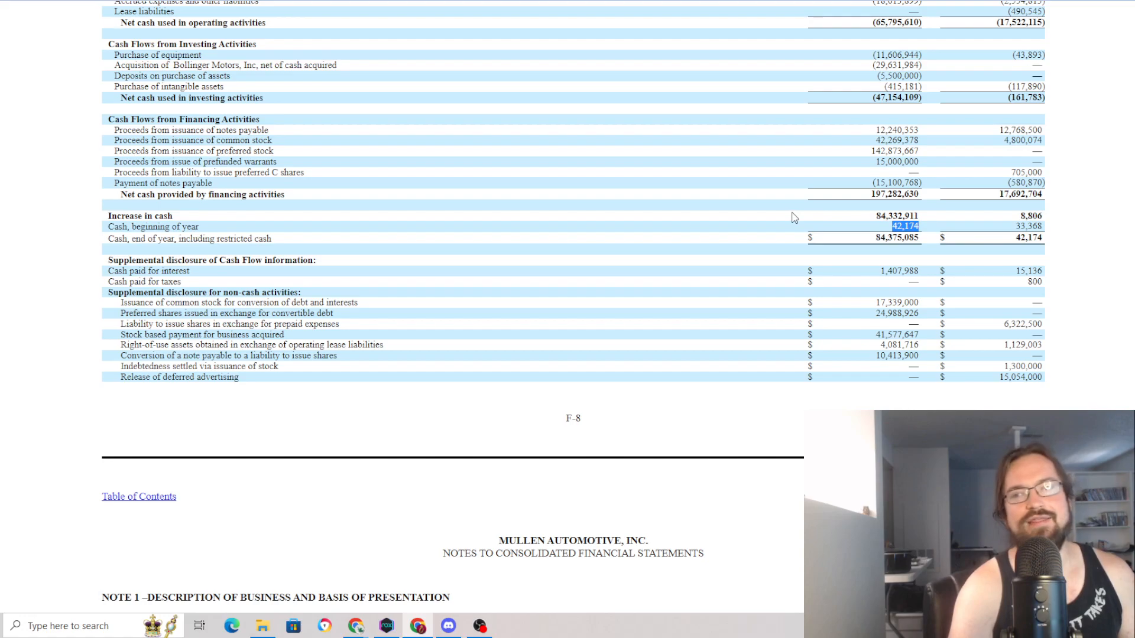
pyautogui.moveTo(782, 215)
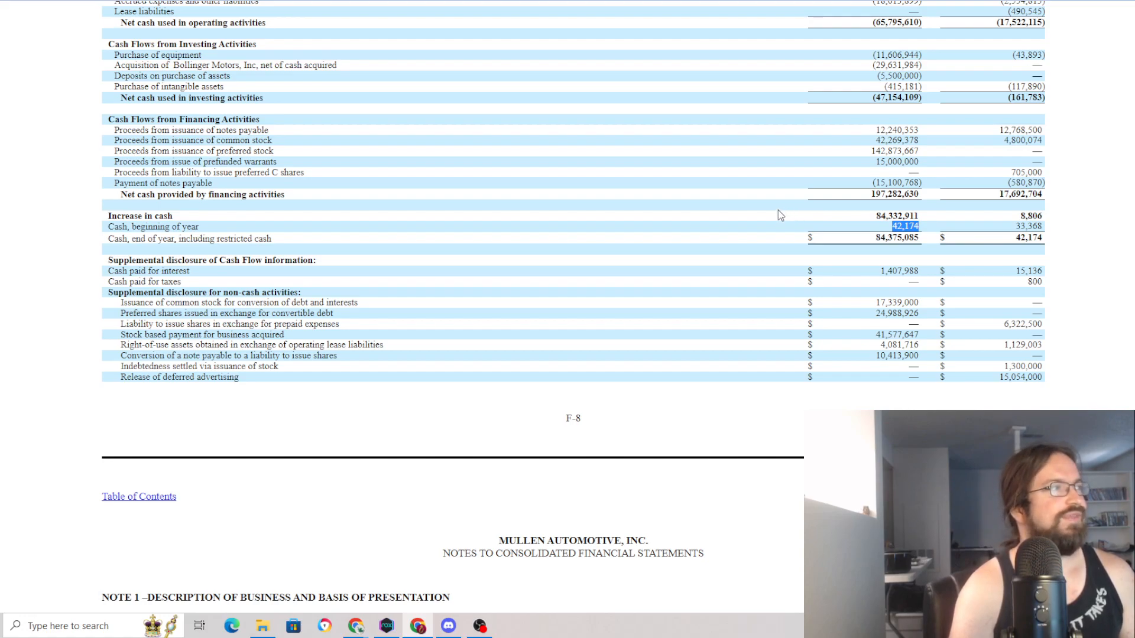
pyautogui.moveTo(740, 213)
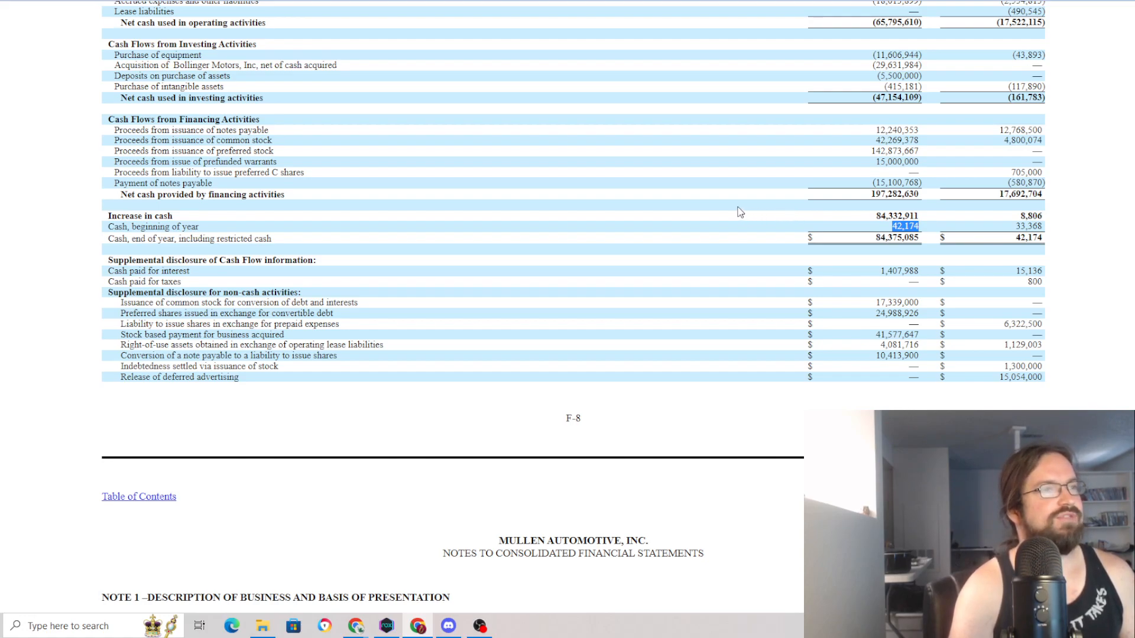
pyautogui.moveTo(714, 210)
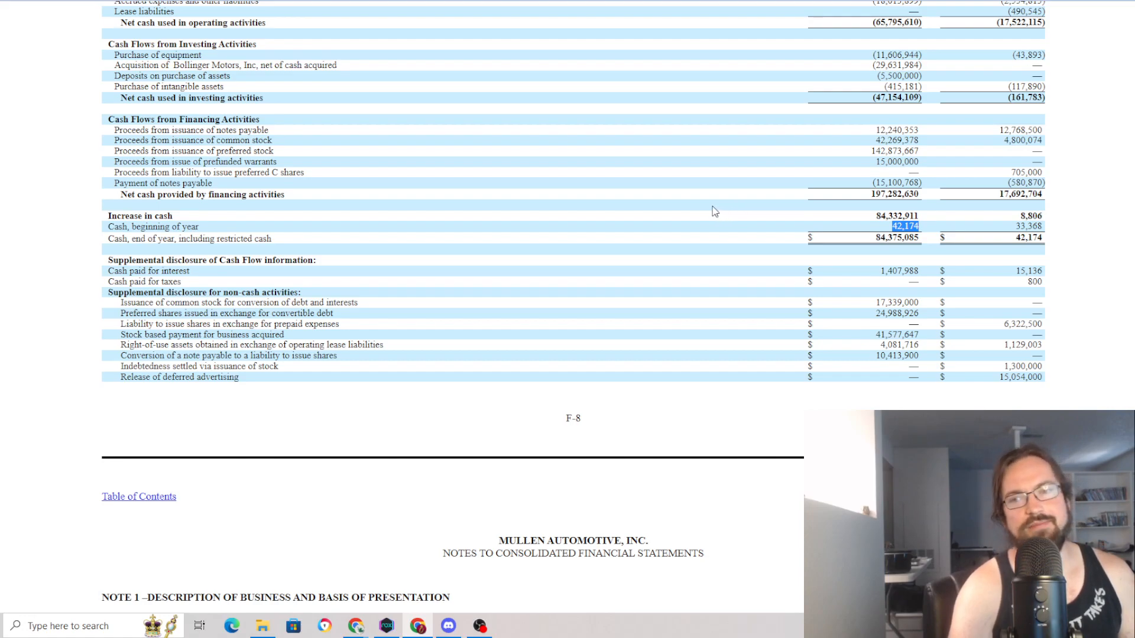
pyautogui.moveTo(708, 209)
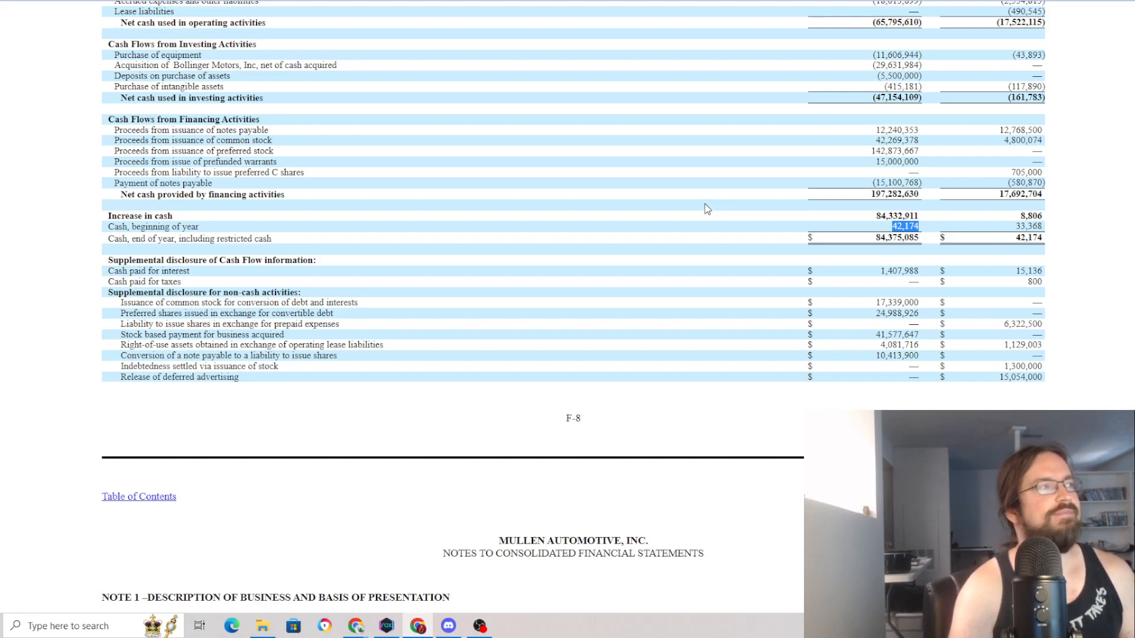
pyautogui.scroll(-3)
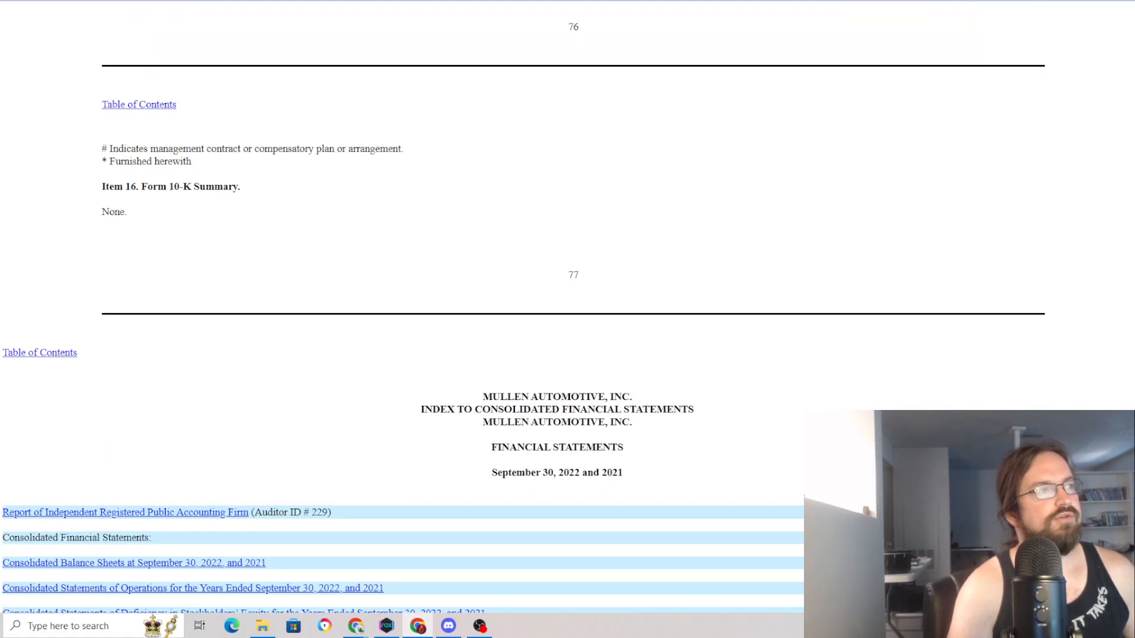
# Step: Scroll back down to the cash flow statement's financing and supplemental disclosures on page F-8
pyautogui.scroll(-3)
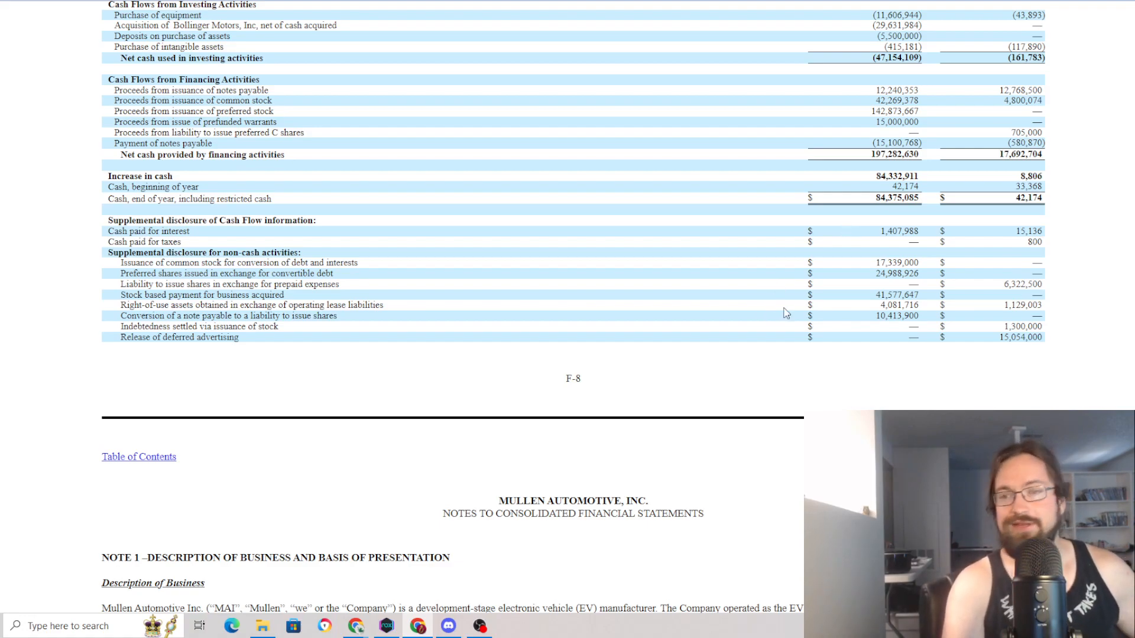
pyautogui.moveTo(730, 499)
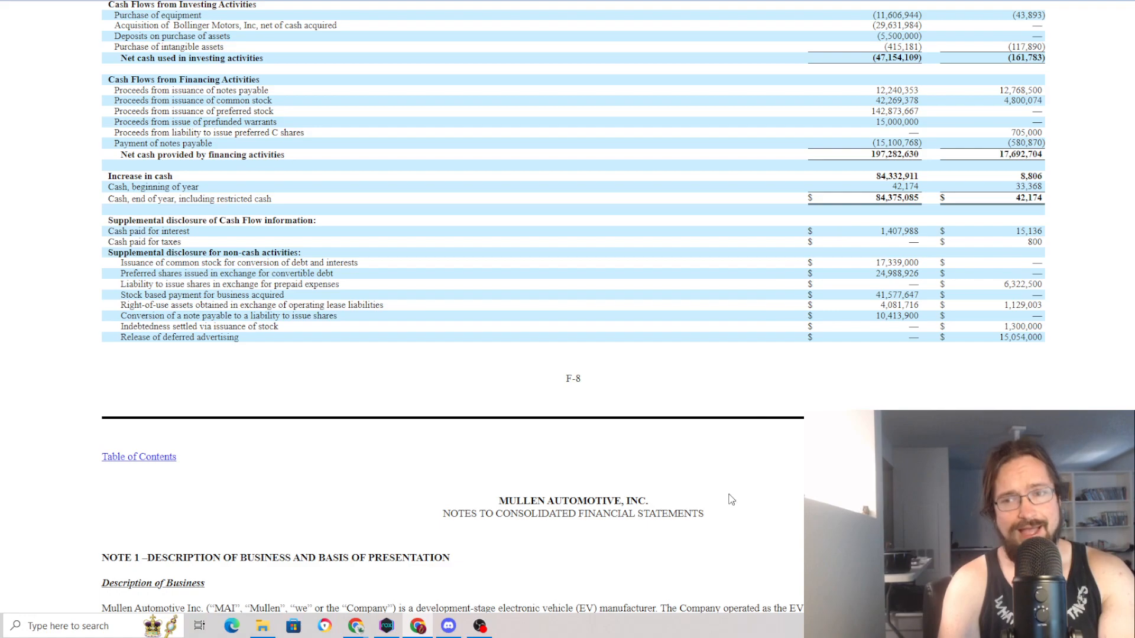
pyautogui.moveTo(674, 366)
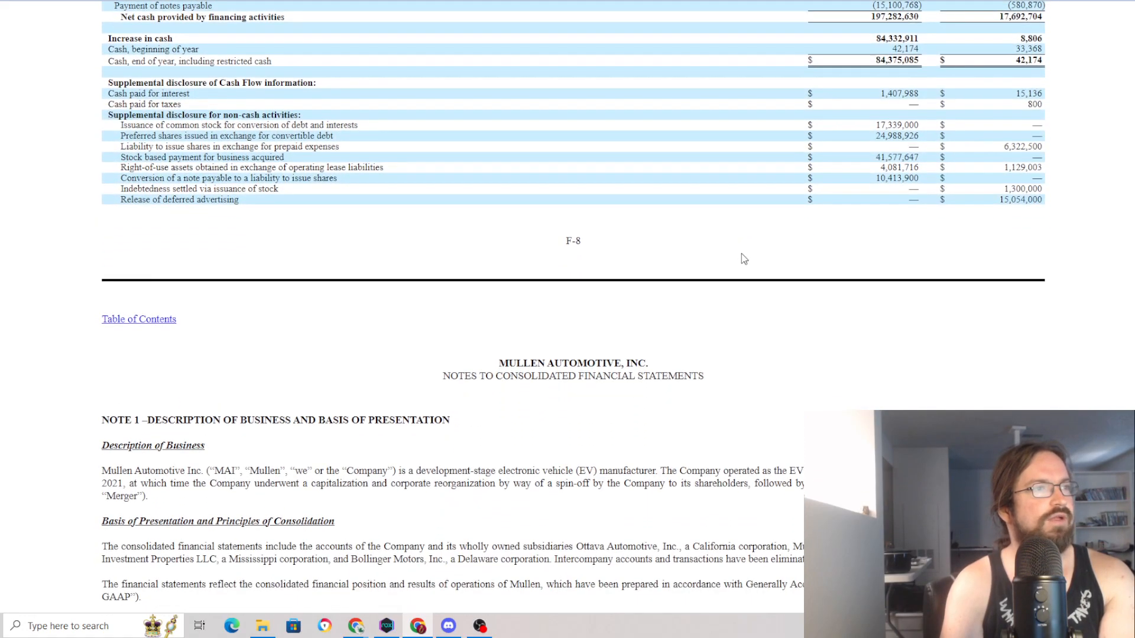
pyautogui.scroll(-3)
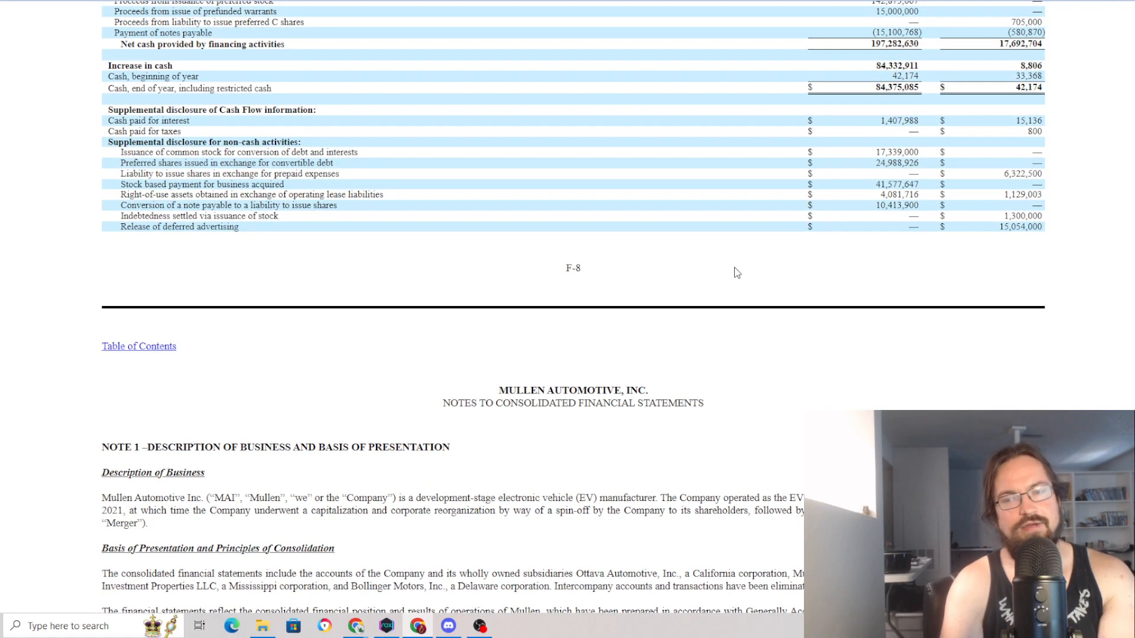
pyautogui.moveTo(213, 99)
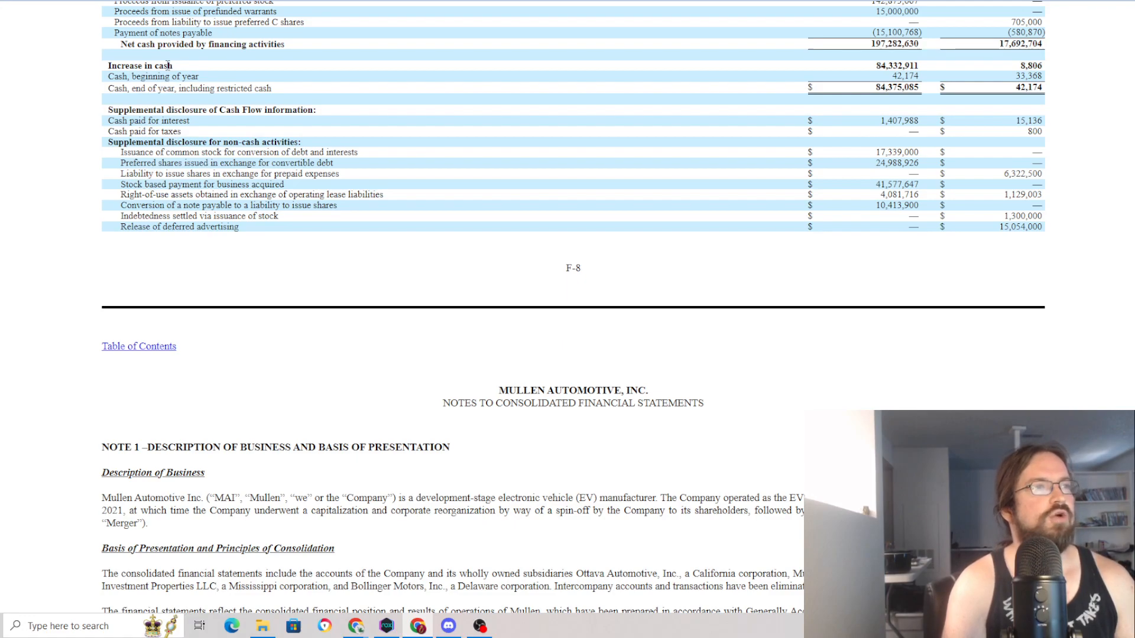
pyautogui.scroll(3)
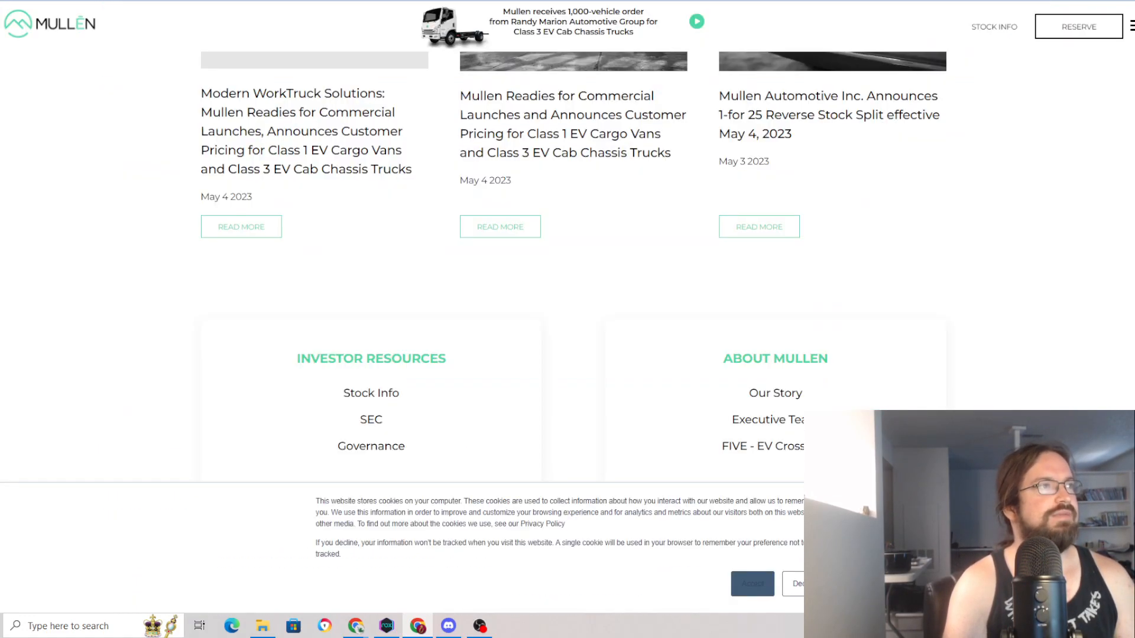
# Step: Scroll the Mullen investor relations page through the $1.50 MULN share price panel and Latest News, ending at the NASDAQ banner
pyautogui.scroll(3)
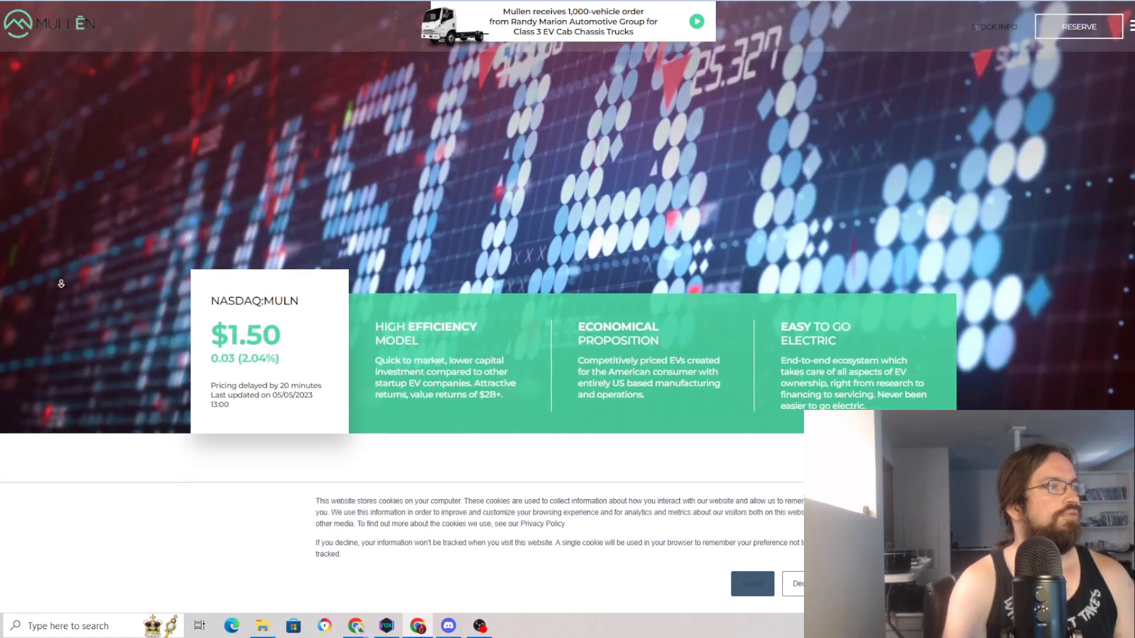
pyautogui.scroll(-3)
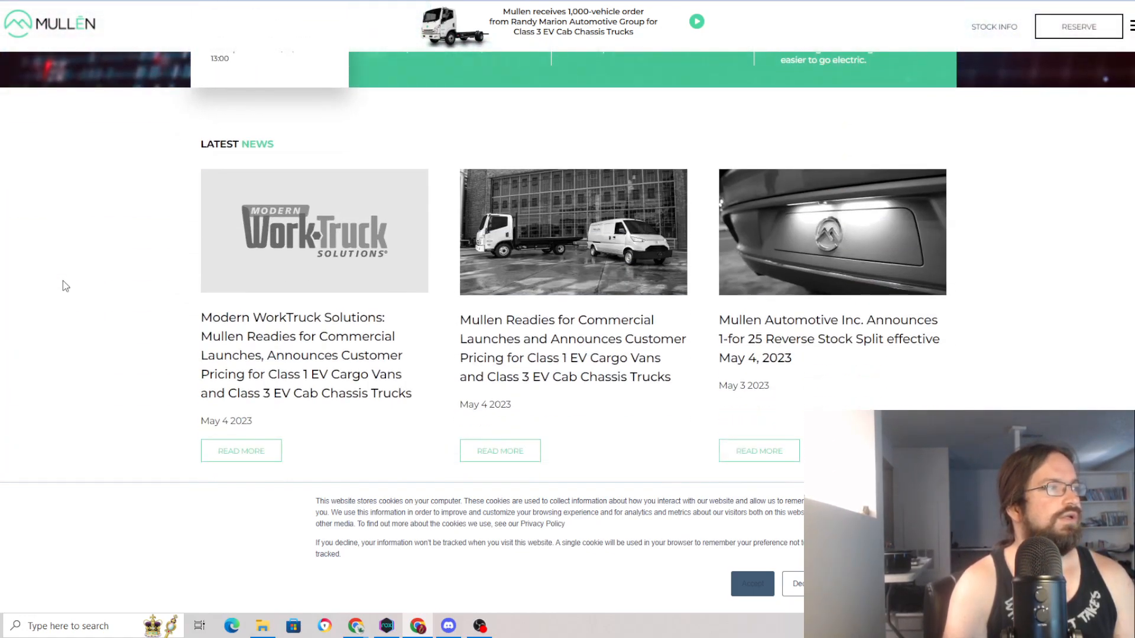
pyautogui.scroll(-3)
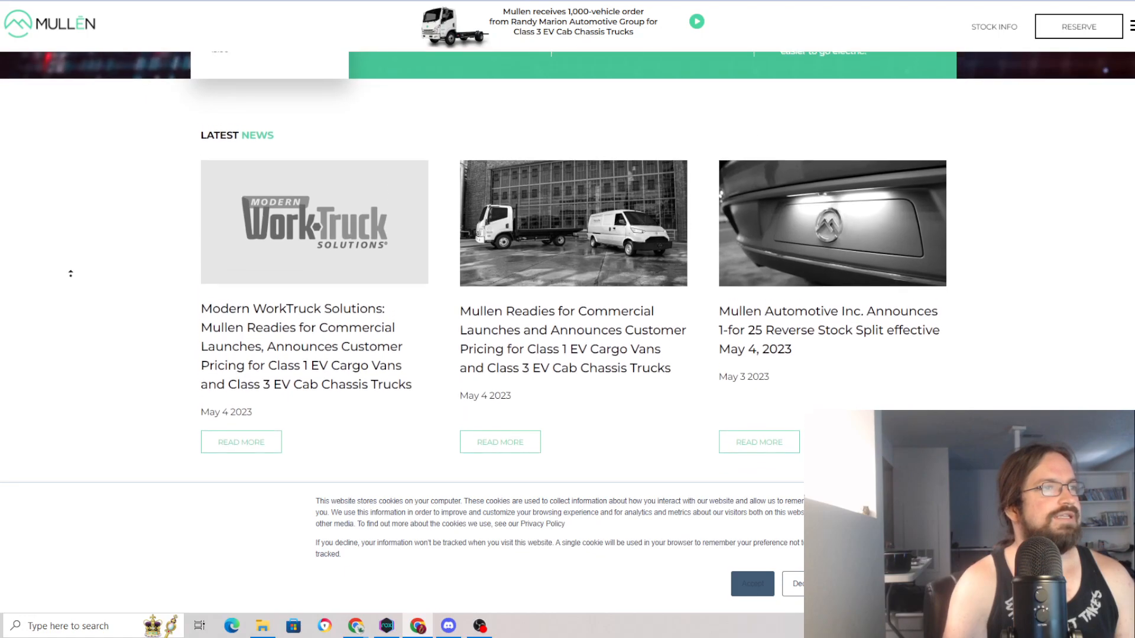
pyautogui.scroll(3)
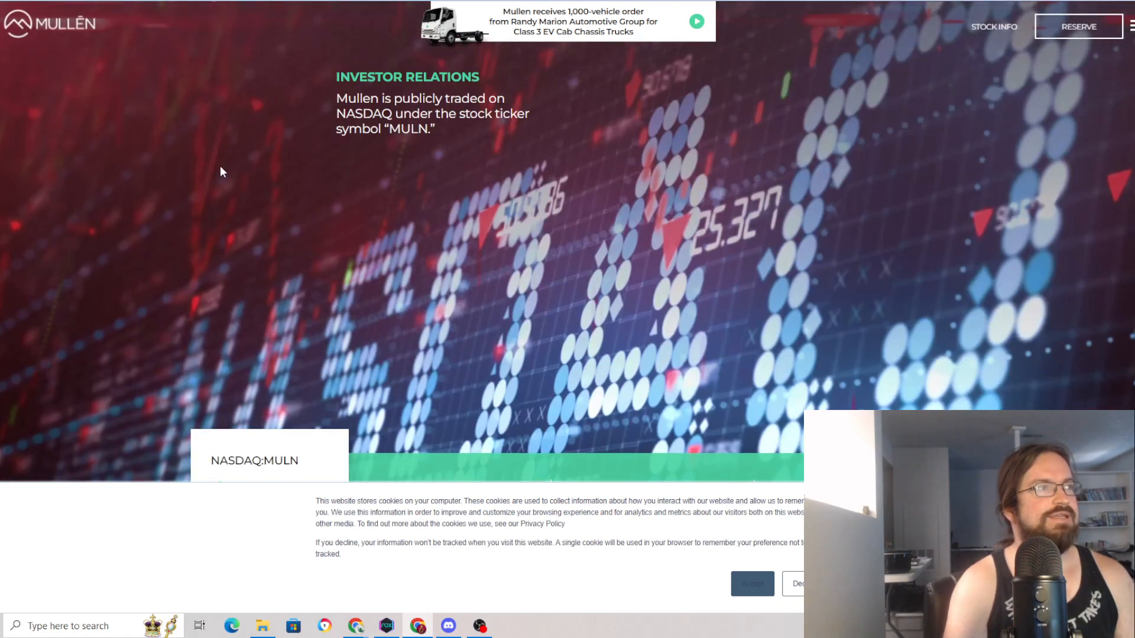
pyautogui.scroll(-3)
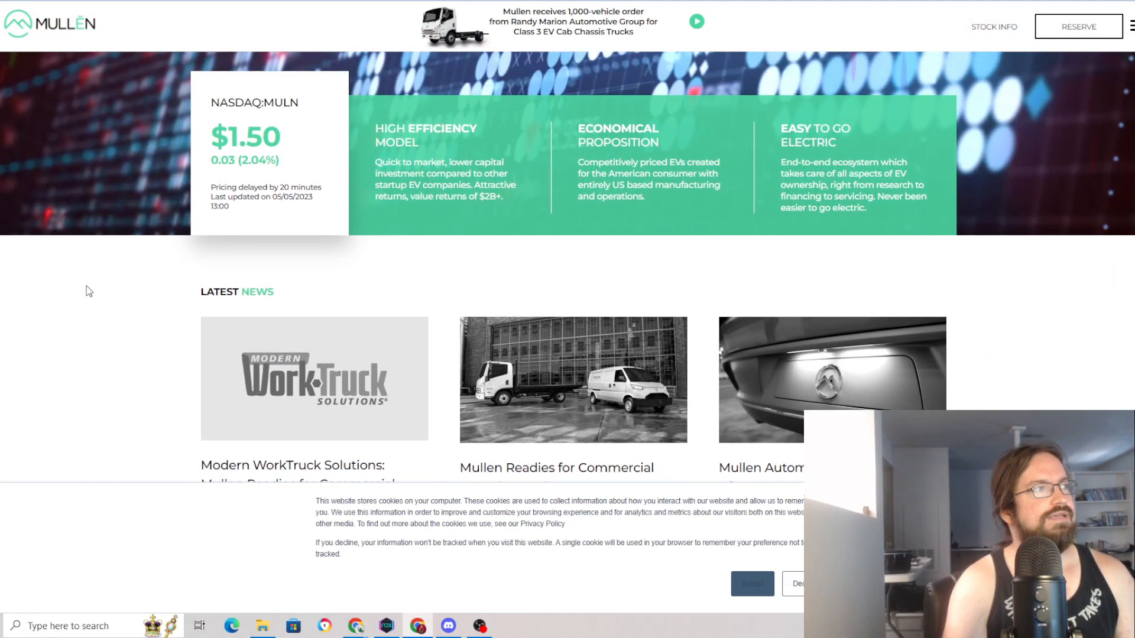
pyautogui.scroll(-3)
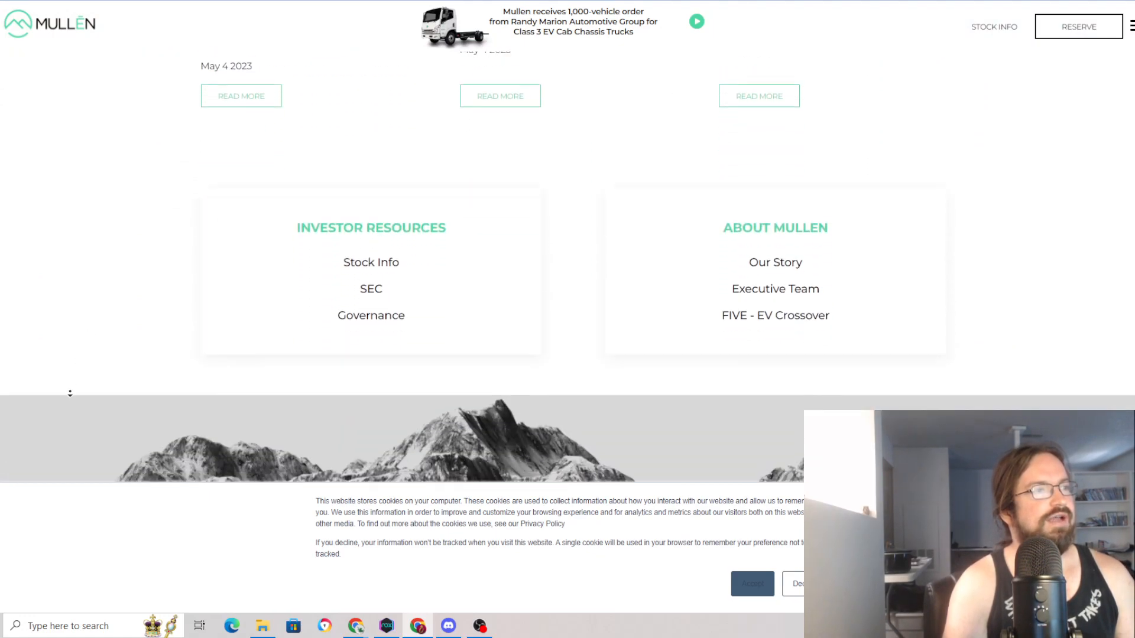
pyautogui.scroll(3)
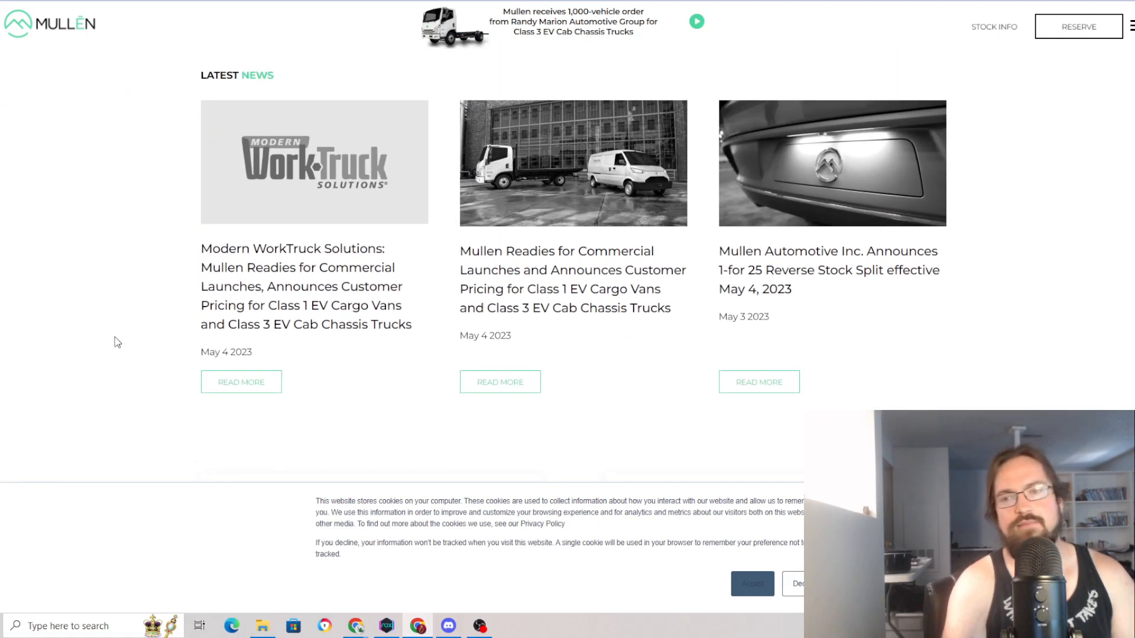
pyautogui.moveTo(127, 321)
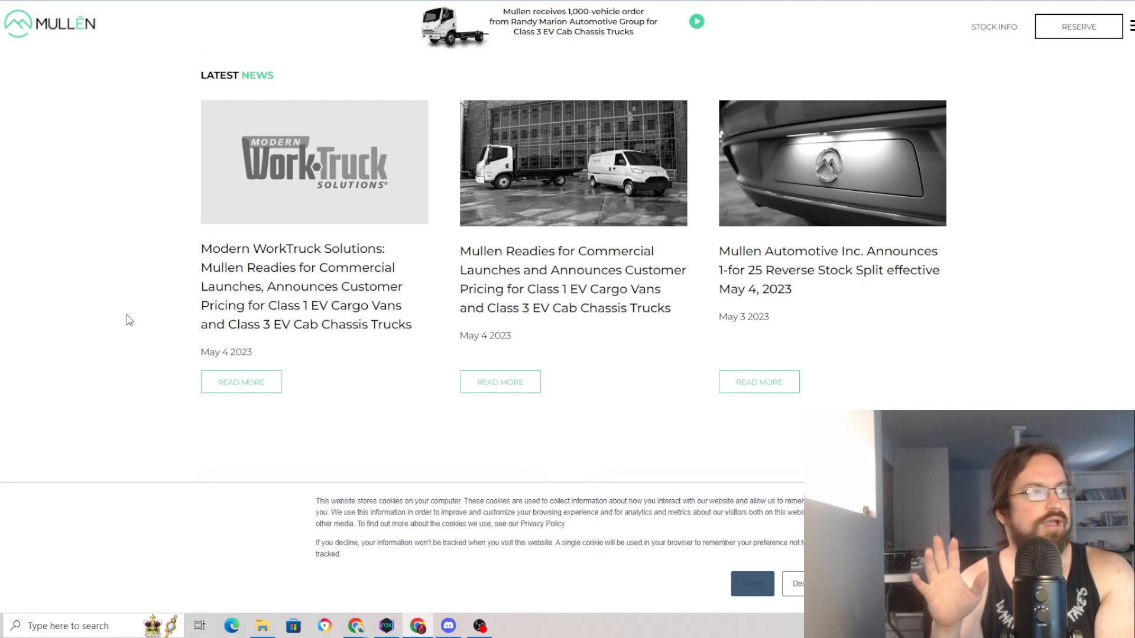
pyautogui.moveTo(239, 162)
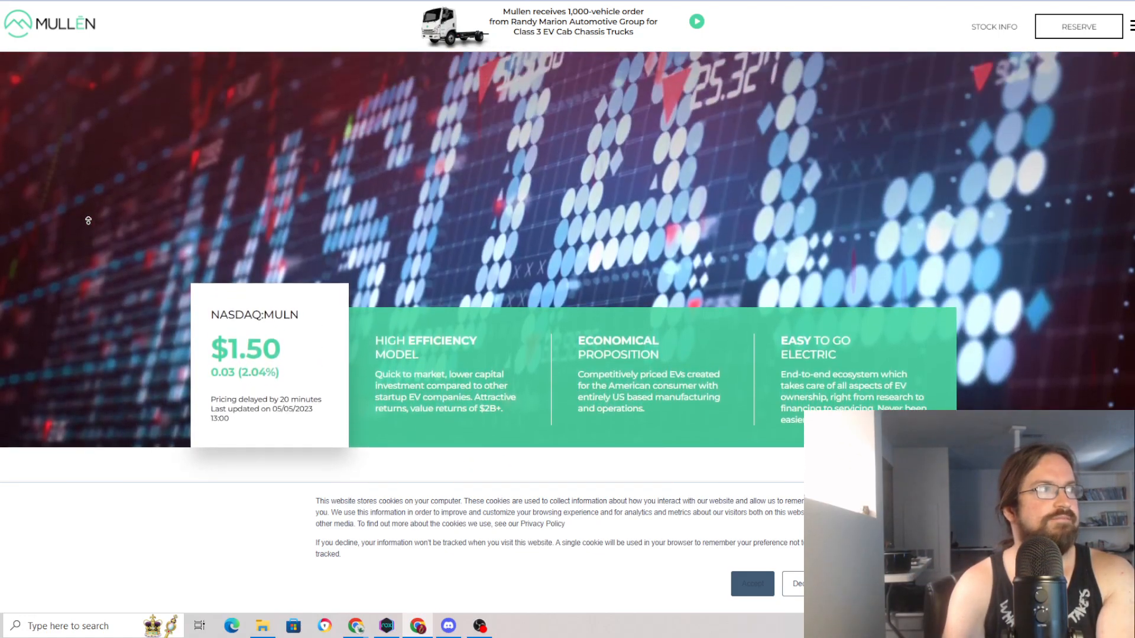
pyautogui.scroll(-3)
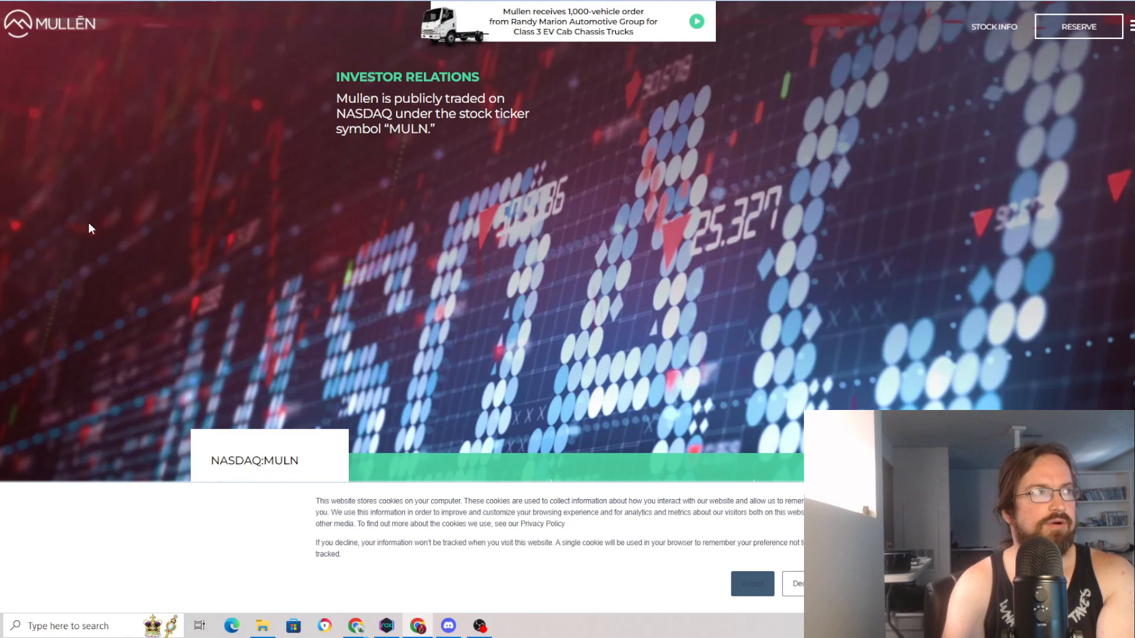
pyautogui.moveTo(102, 222)
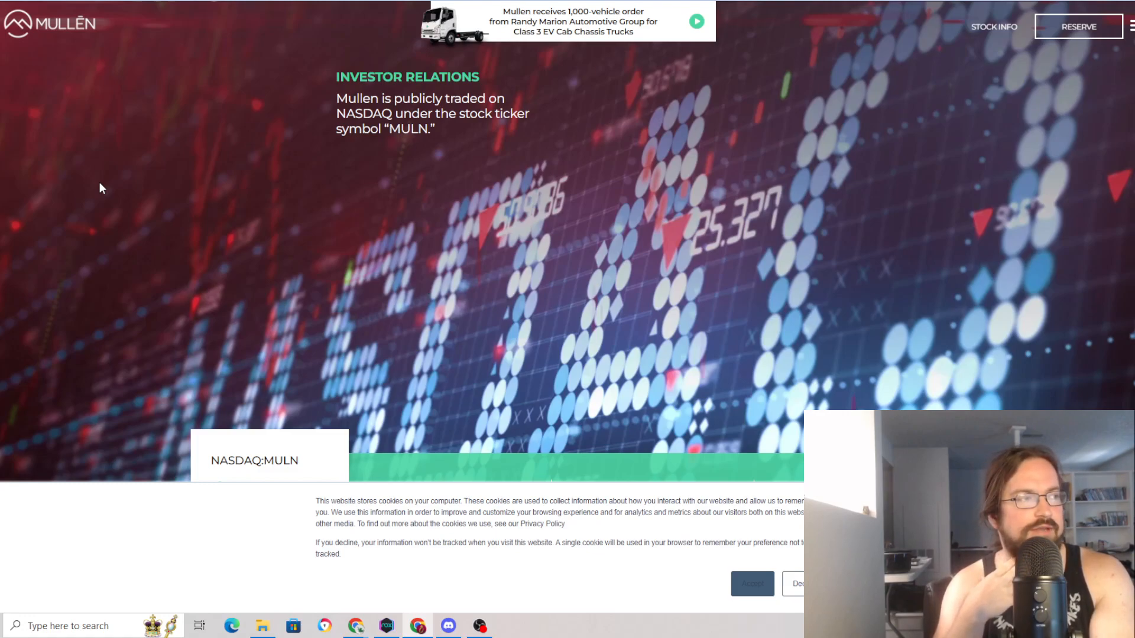
pyautogui.moveTo(796, 327)
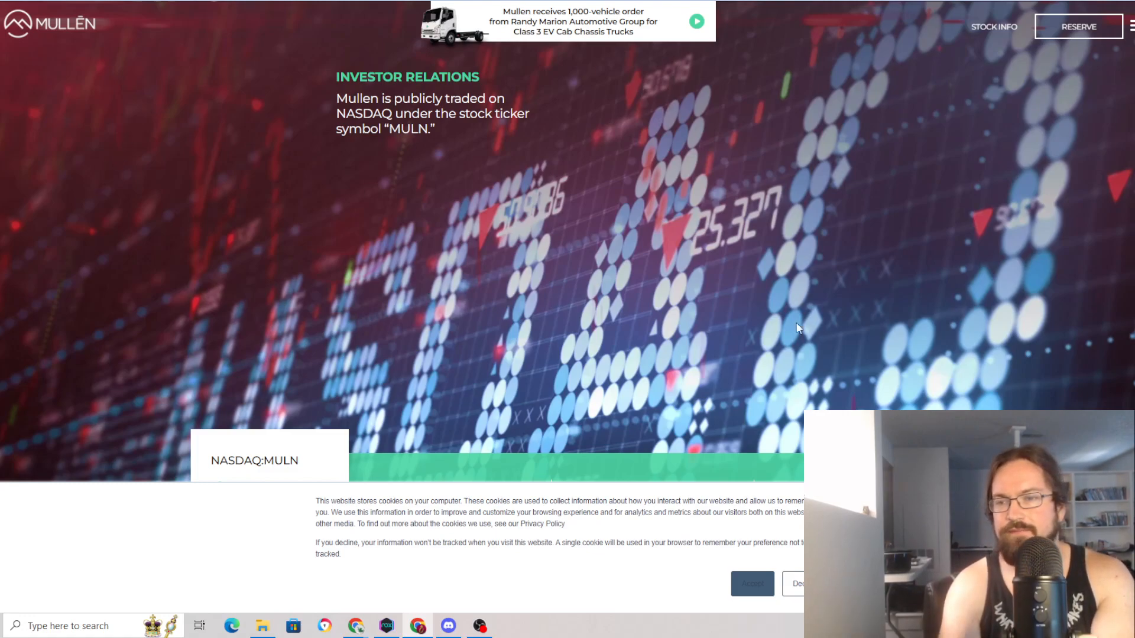